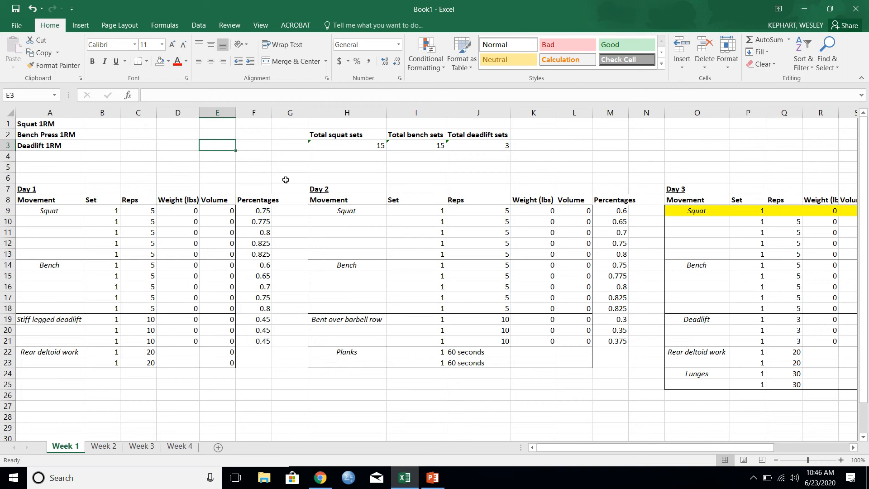
pyautogui.moveTo(440, 248)
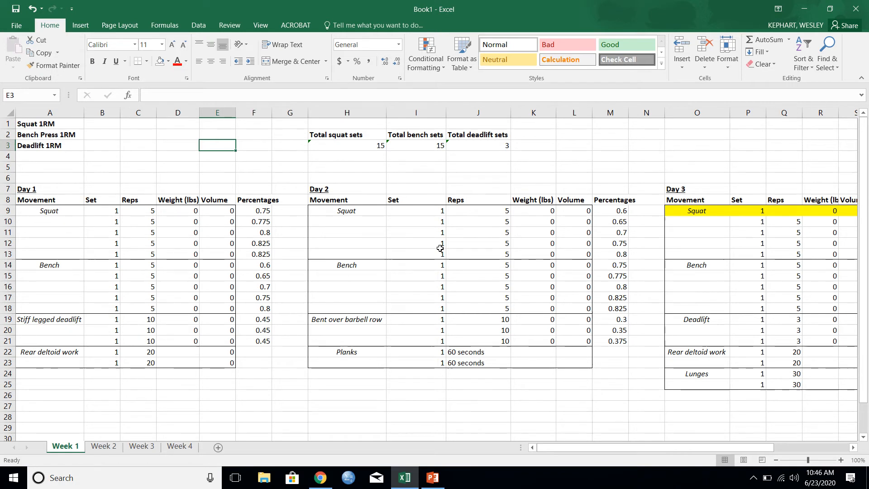
pyautogui.moveTo(247, 196)
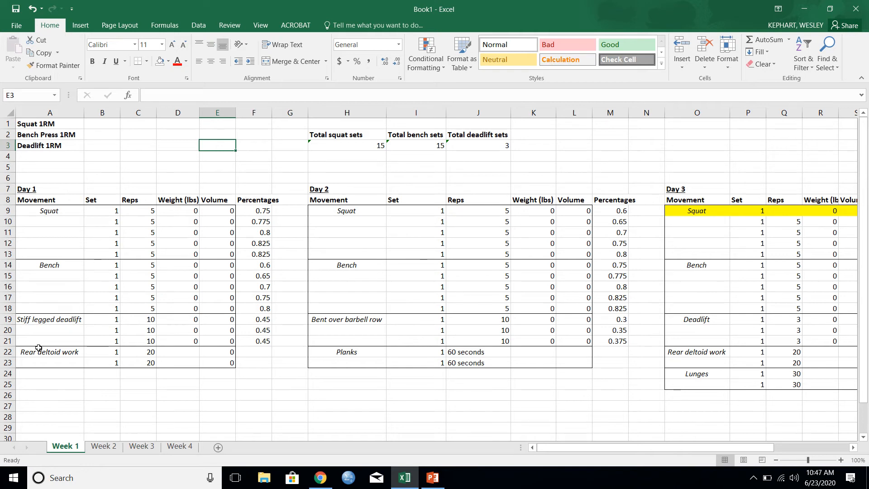
pyautogui.moveTo(261, 225)
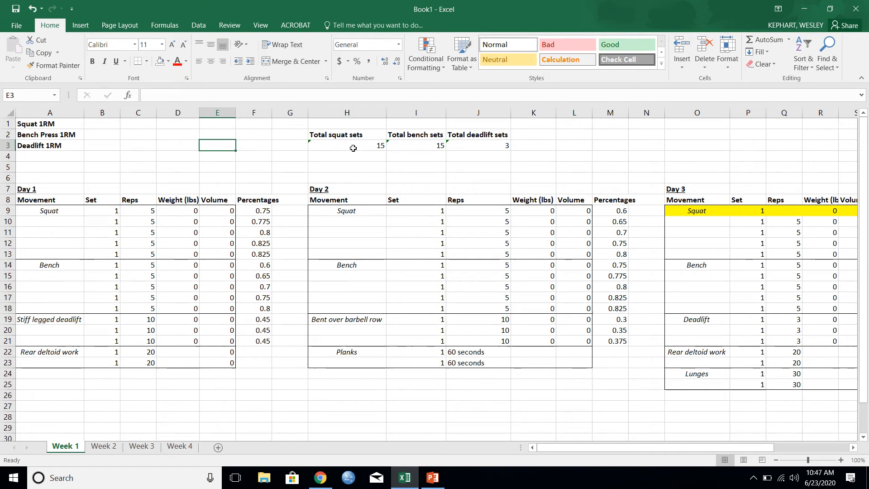
pyautogui.moveTo(346, 154)
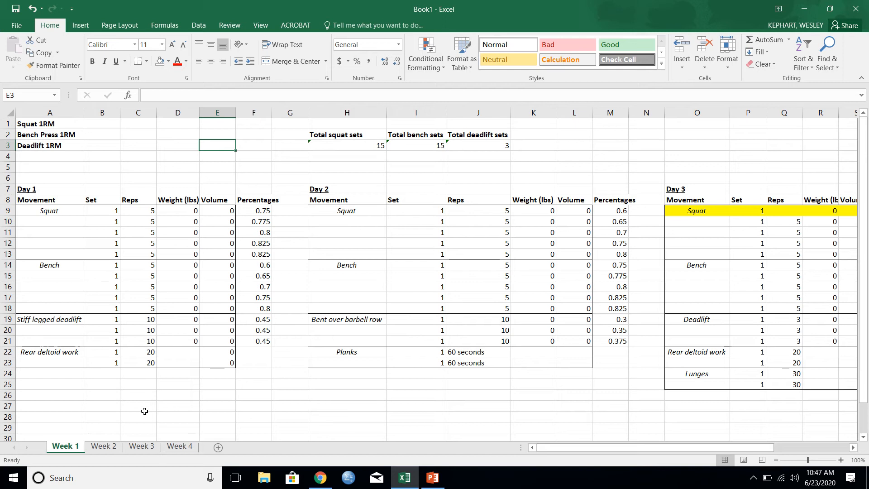
pyautogui.moveTo(221, 326)
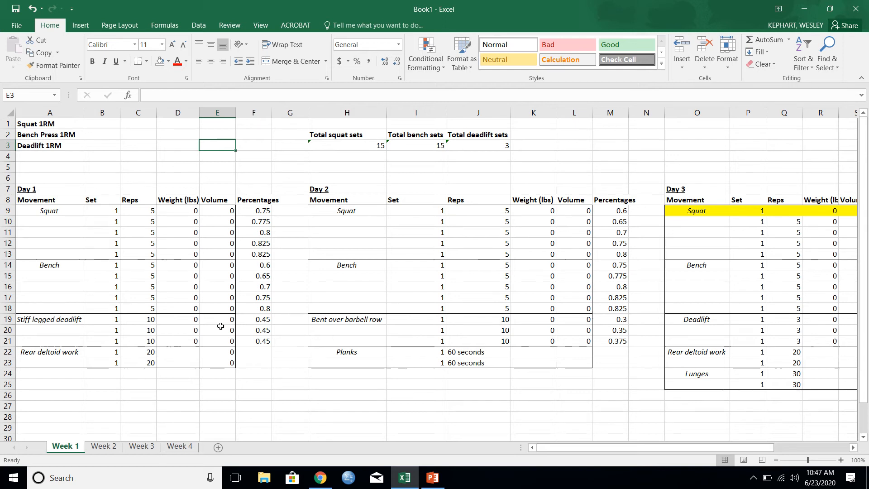
pyautogui.moveTo(576, 226)
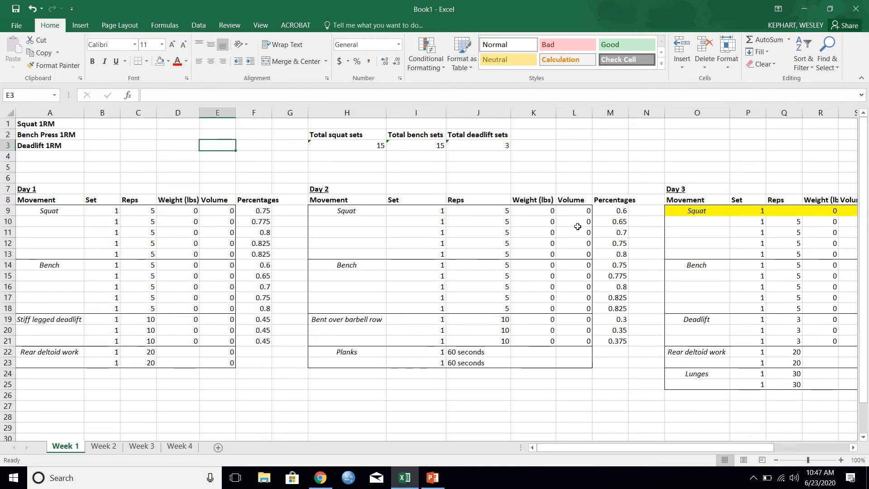
pyautogui.moveTo(494, 269)
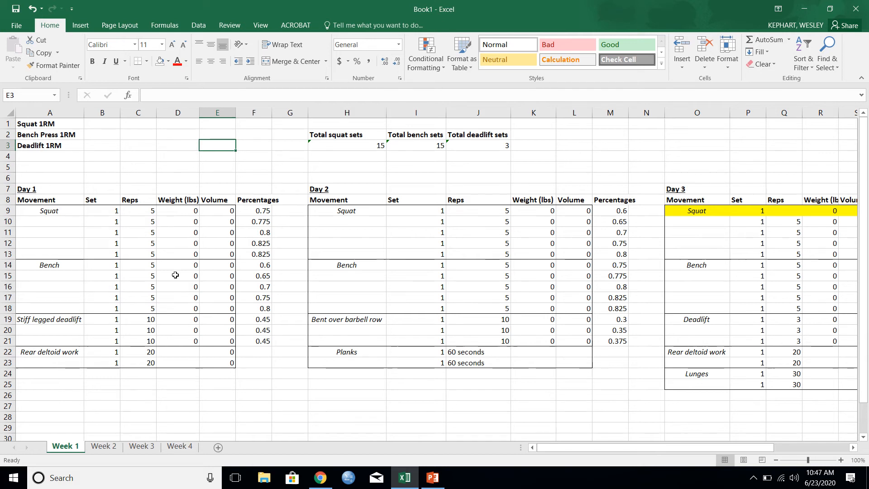
pyautogui.moveTo(71, 435)
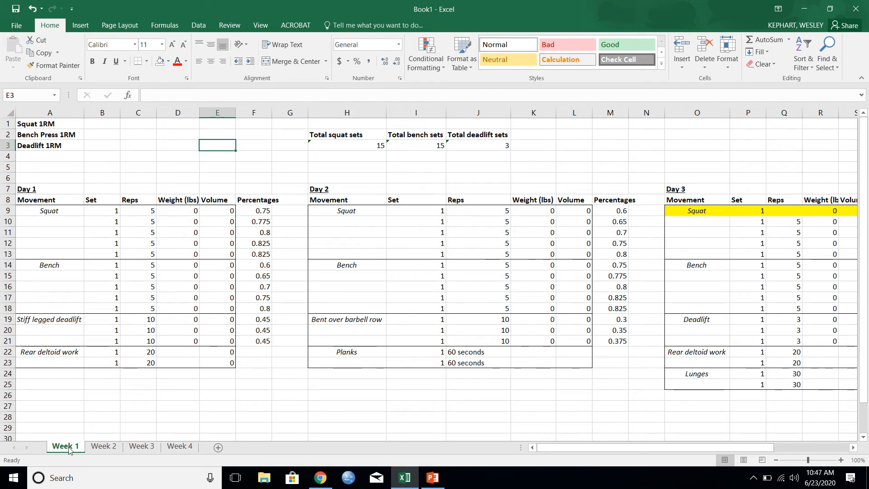
pyautogui.moveTo(209, 253)
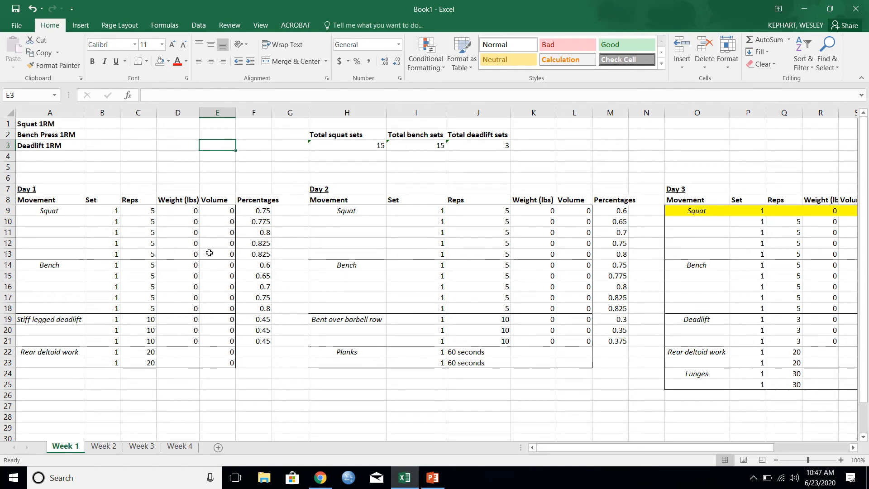
pyautogui.moveTo(100, 439)
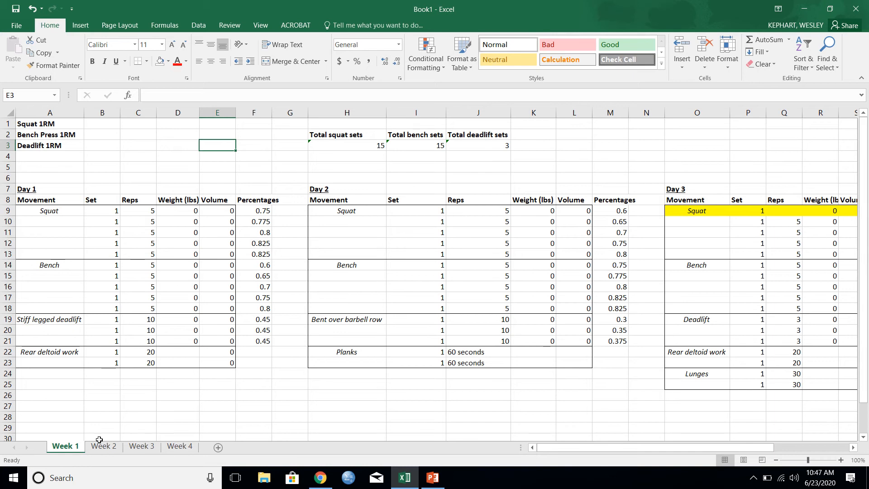
# Step: Browse the Week 2, Week 3 and Week 4 sheets, then return to the blank Week 1 plan
pyautogui.click(104, 446)
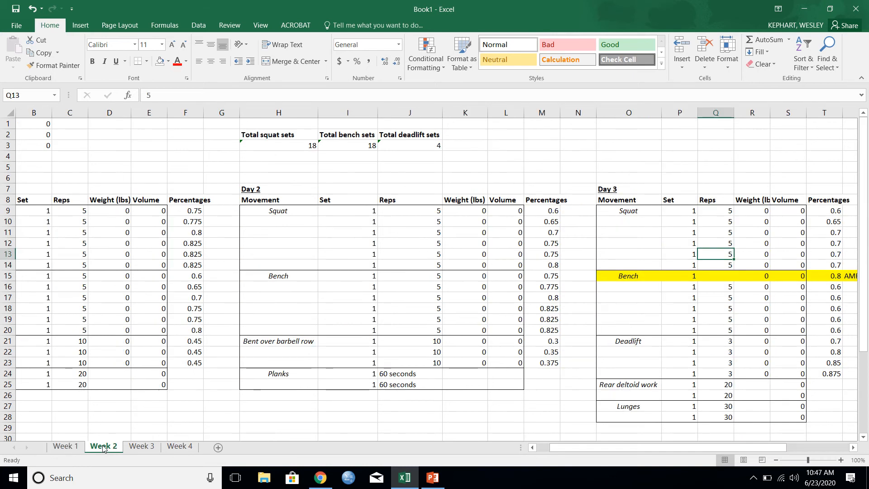
pyautogui.hscroll(-3)
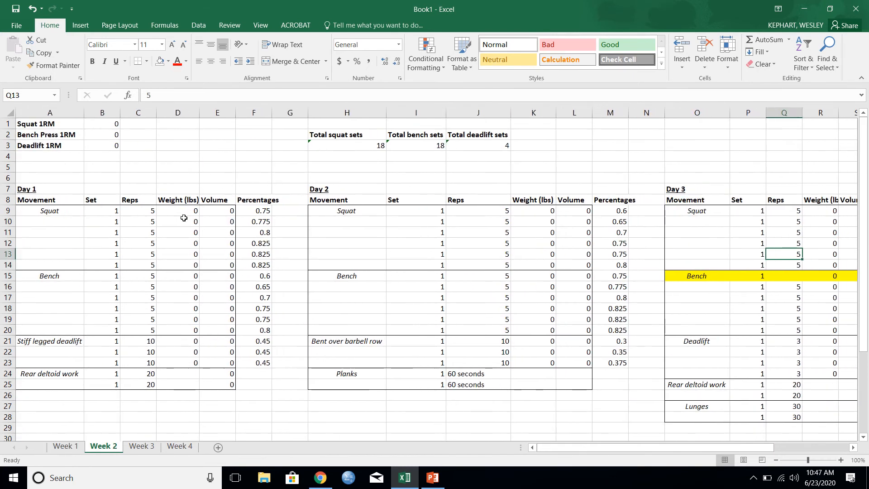
pyautogui.moveTo(151, 244)
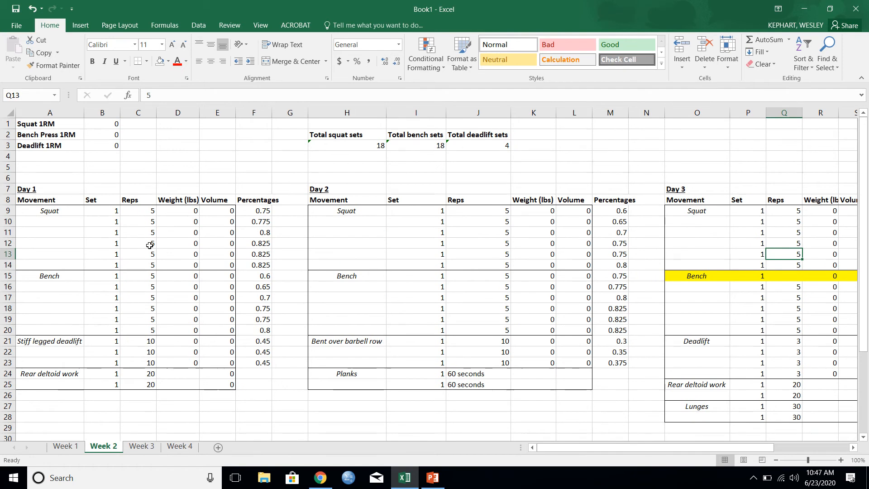
pyautogui.moveTo(147, 400)
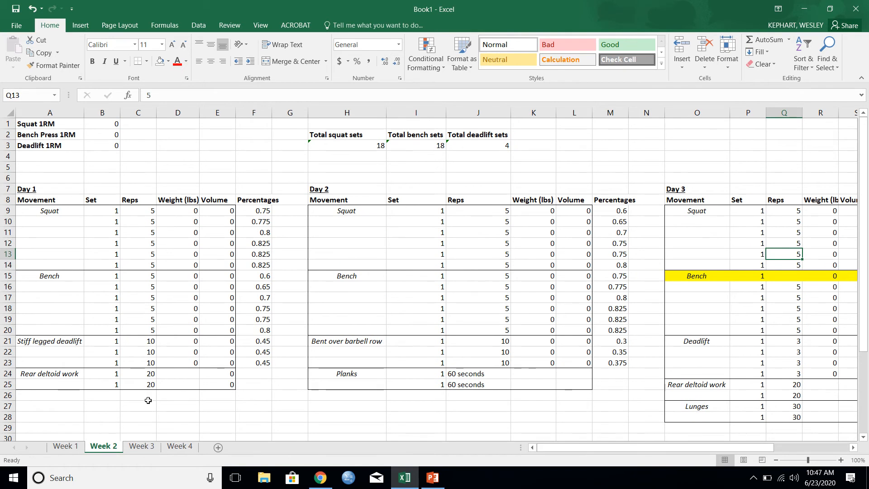
pyautogui.click(142, 446)
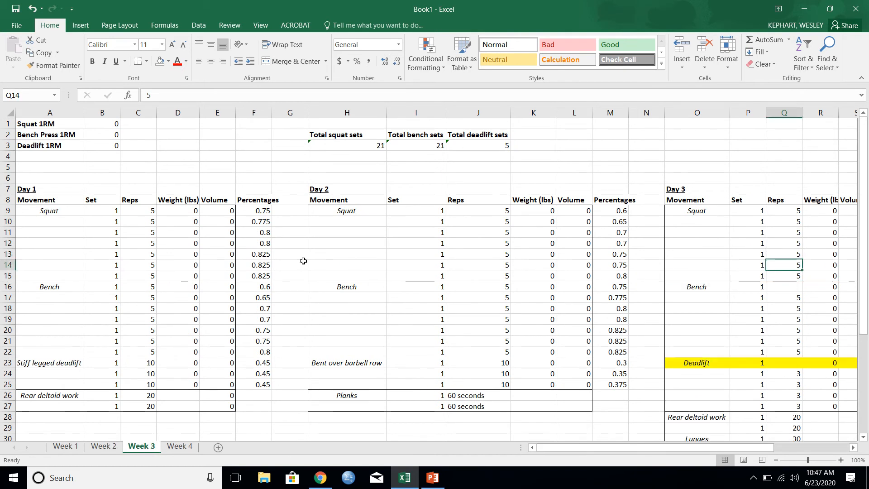
pyautogui.moveTo(212, 399)
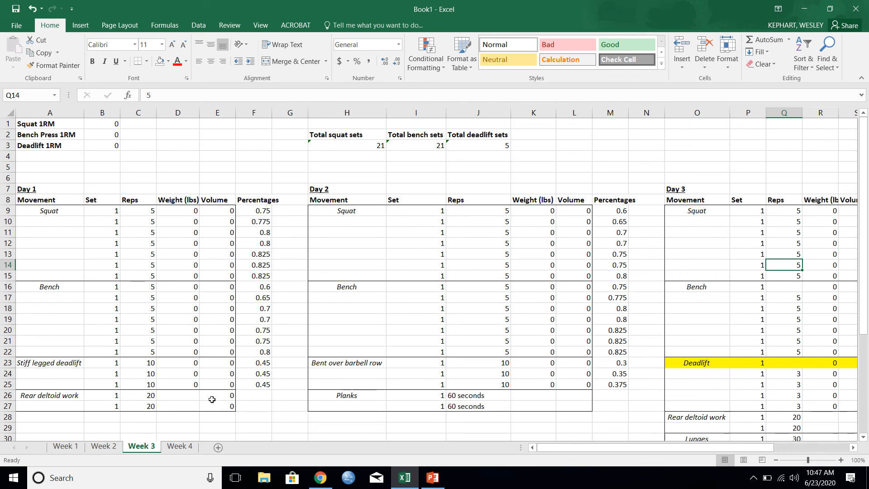
pyautogui.click(179, 446)
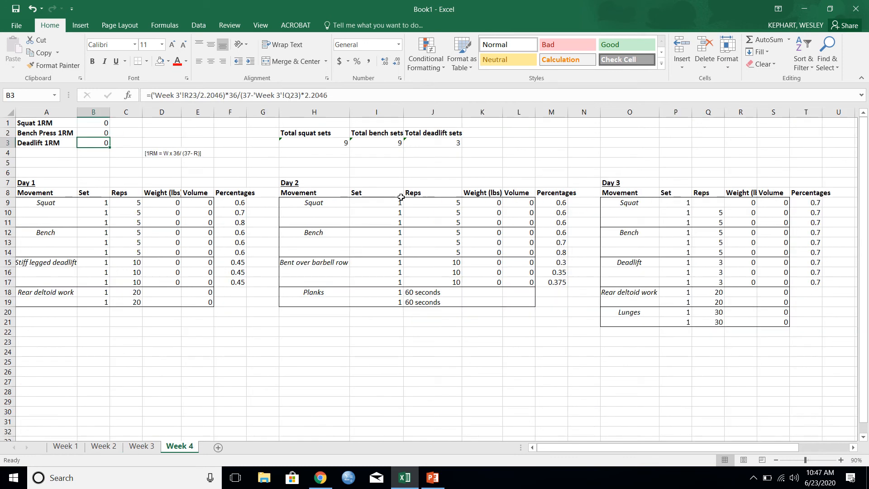
pyautogui.moveTo(188, 272)
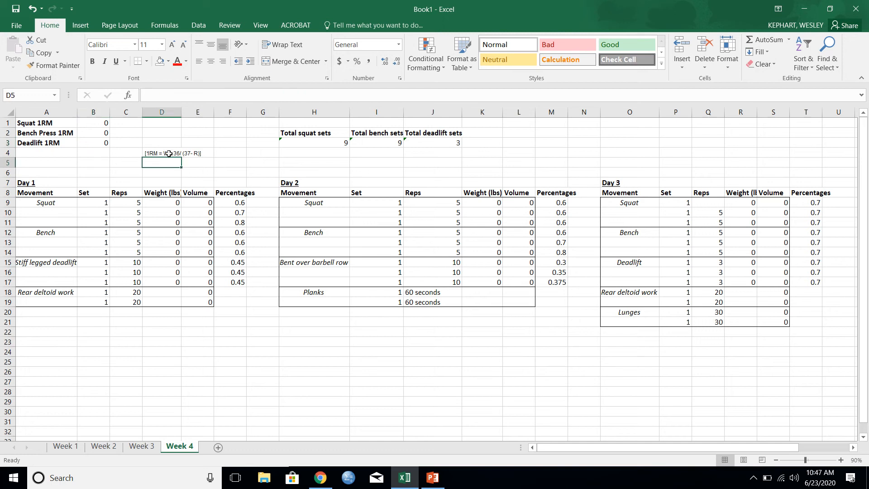
pyautogui.click(161, 152)
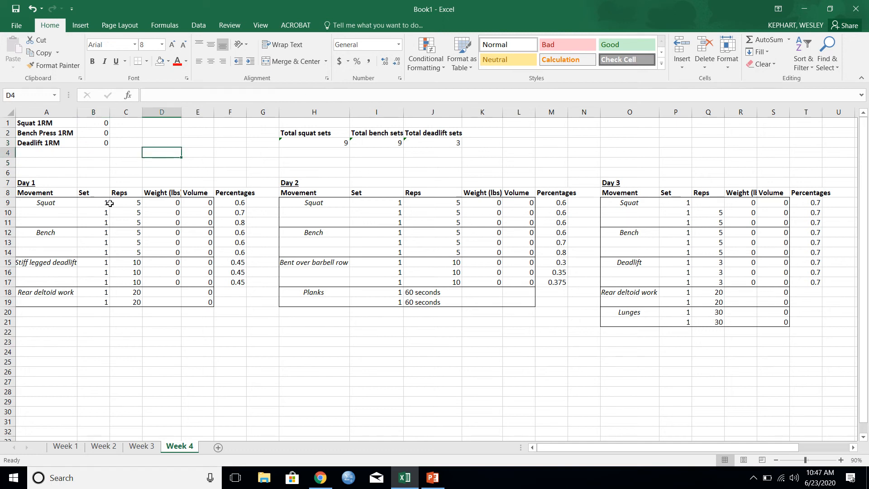
pyautogui.moveTo(72, 365)
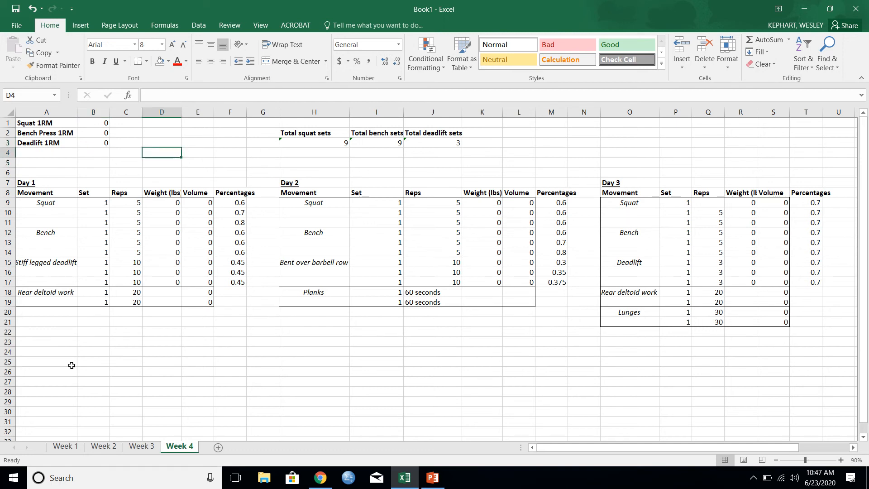
pyautogui.click(65, 447)
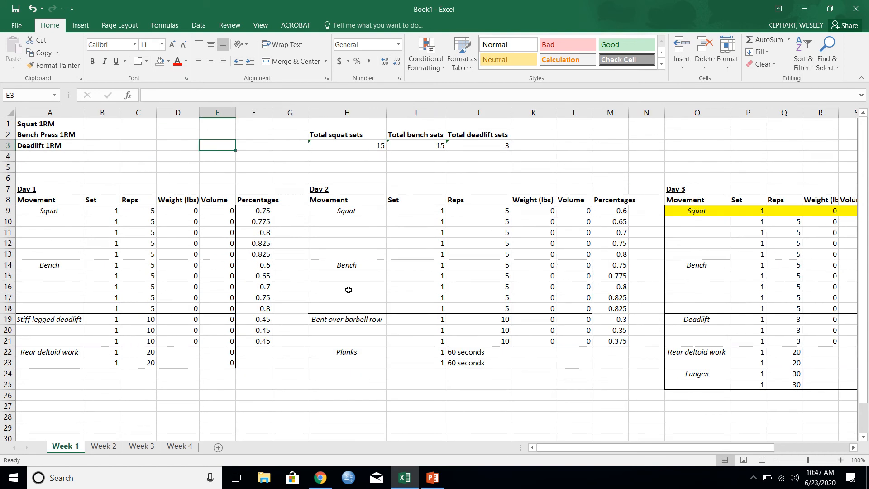
pyautogui.moveTo(402, 219)
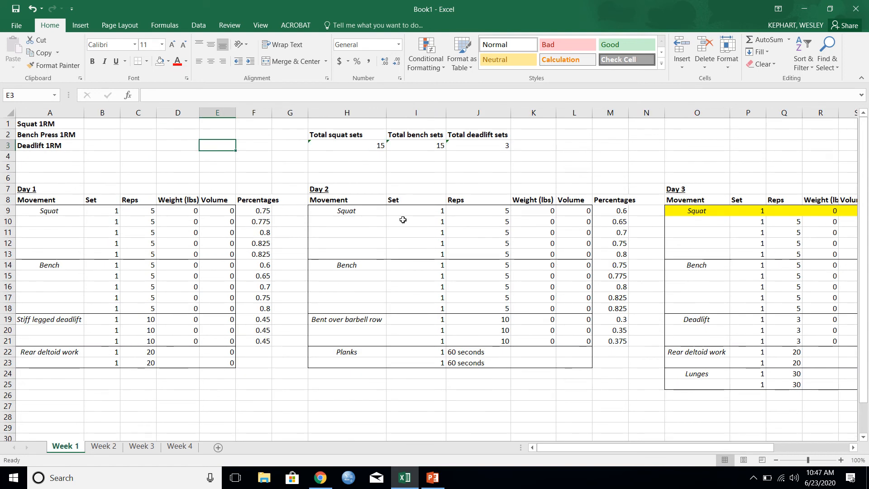
pyautogui.moveTo(531, 186)
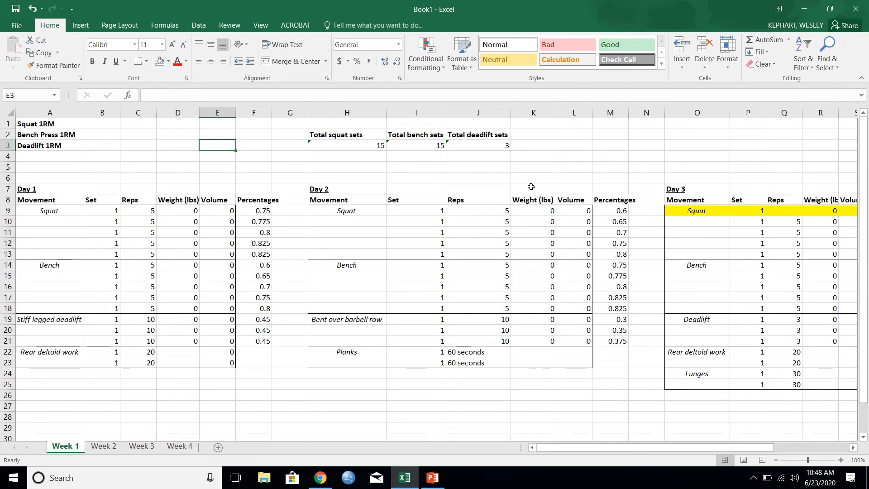
pyautogui.moveTo(449, 176)
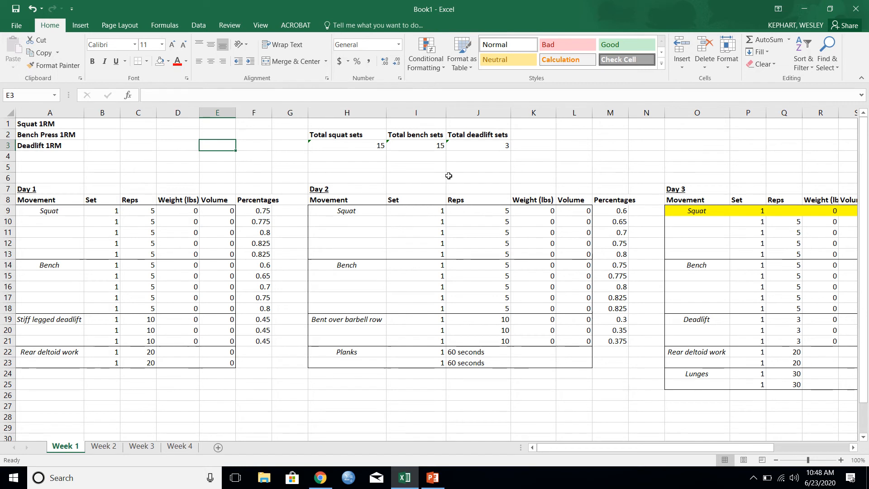
pyautogui.moveTo(495, 293)
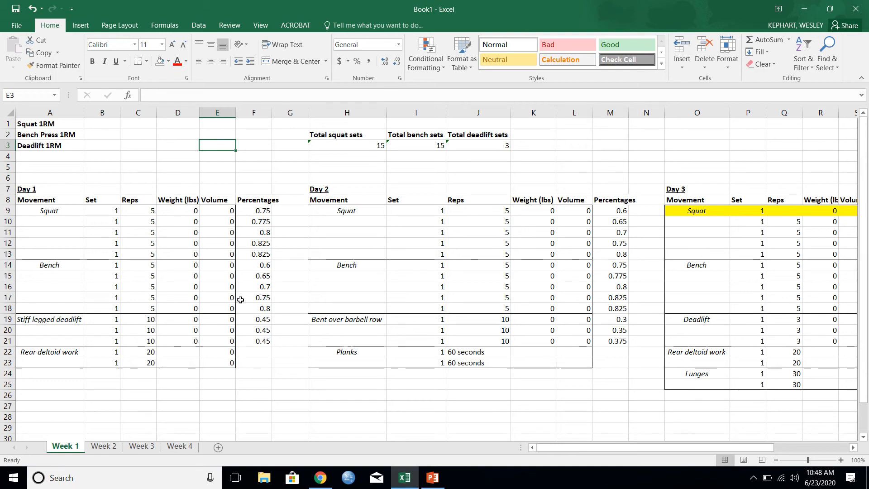
pyautogui.moveTo(303, 306)
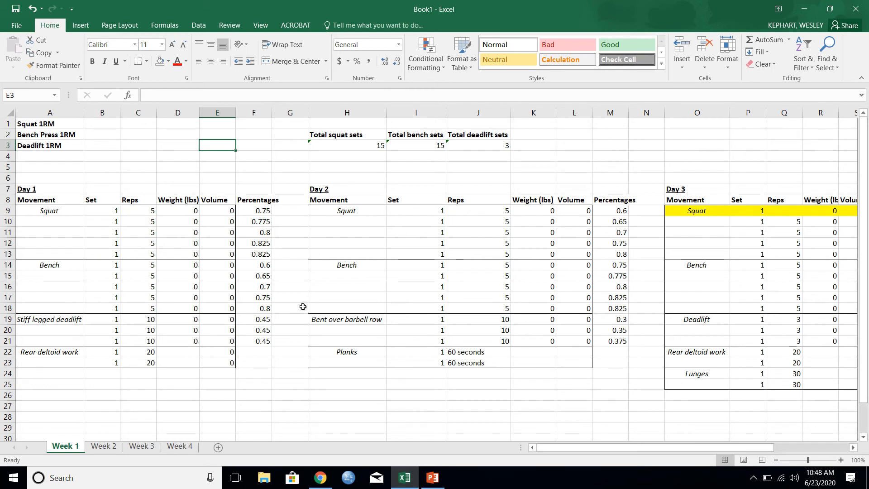
pyautogui.moveTo(141, 276)
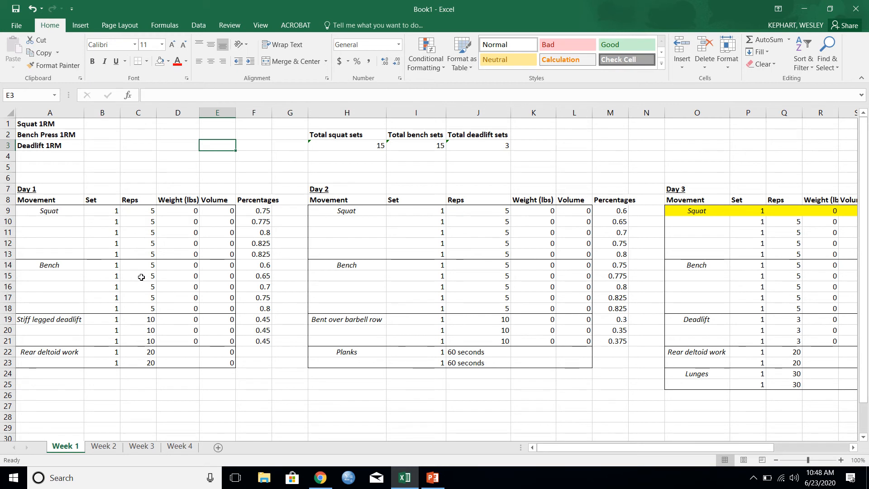
pyautogui.moveTo(337, 275)
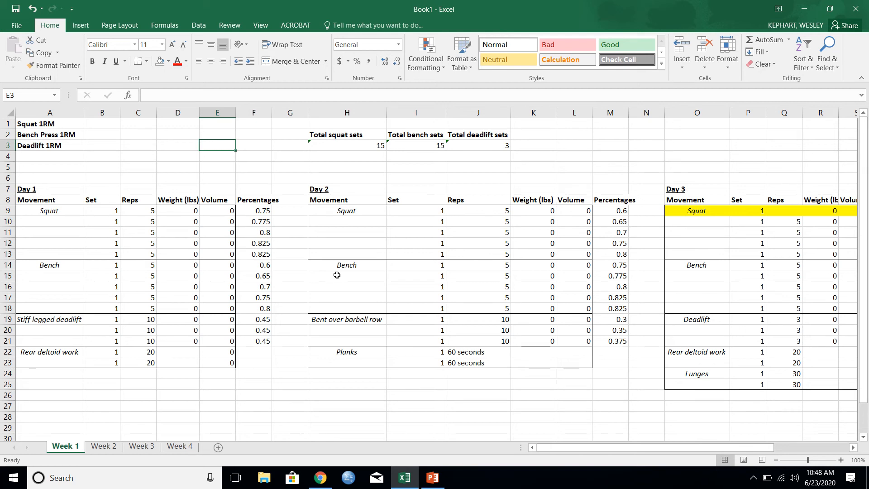
pyautogui.moveTo(120, 120)
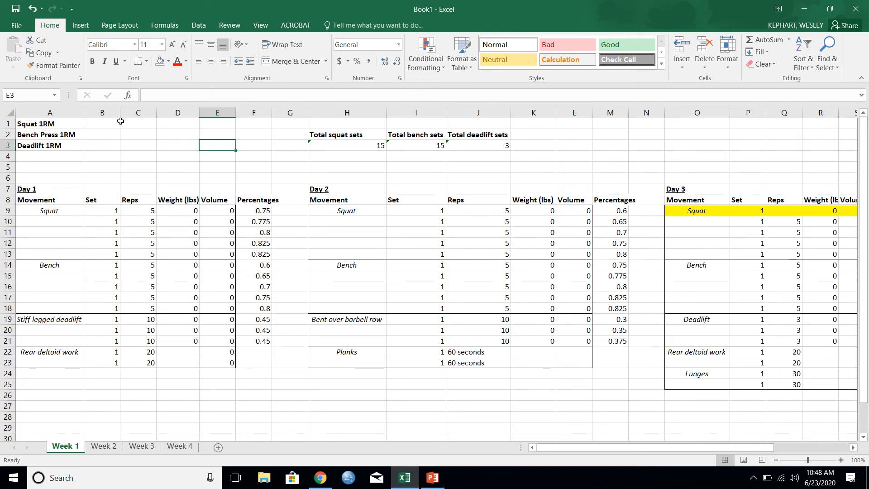
# Step: Enter 1RMs of squat 365, bench press 285 and deadlift 425 in B1:B3
pyautogui.click(102, 124)
pyautogui.write('365')
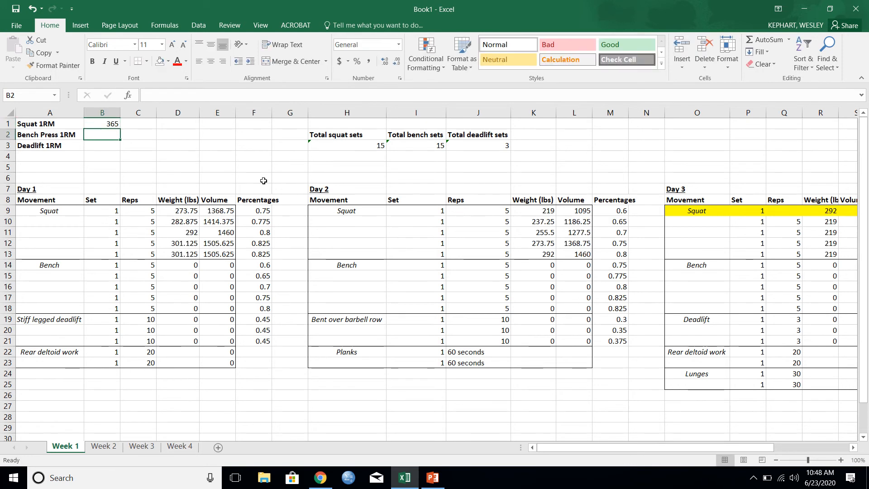
pyautogui.write('285')
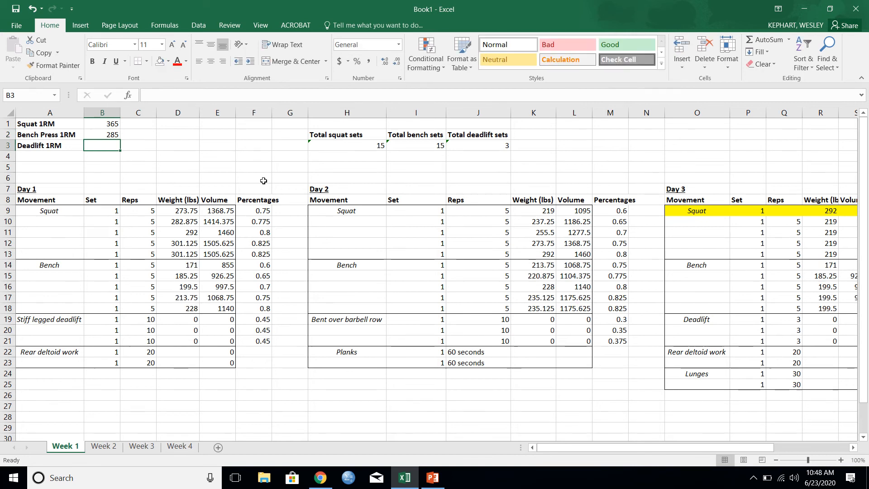
pyautogui.write('425')
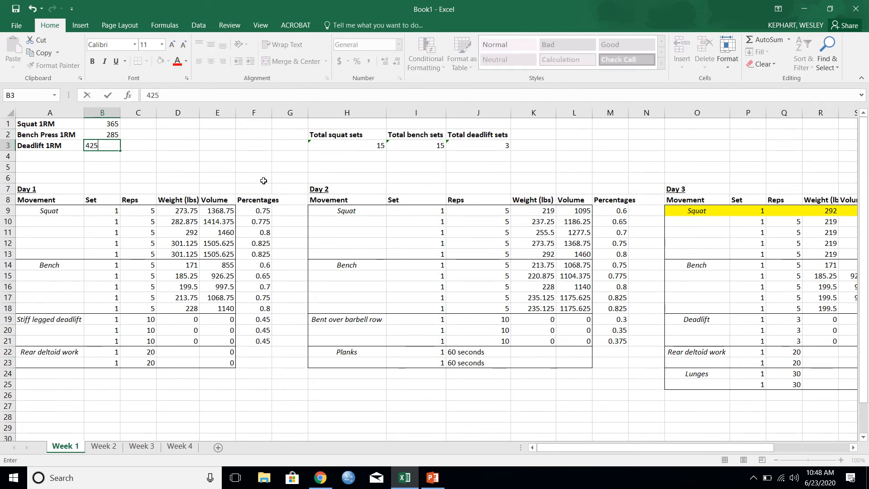
pyautogui.press('Return')
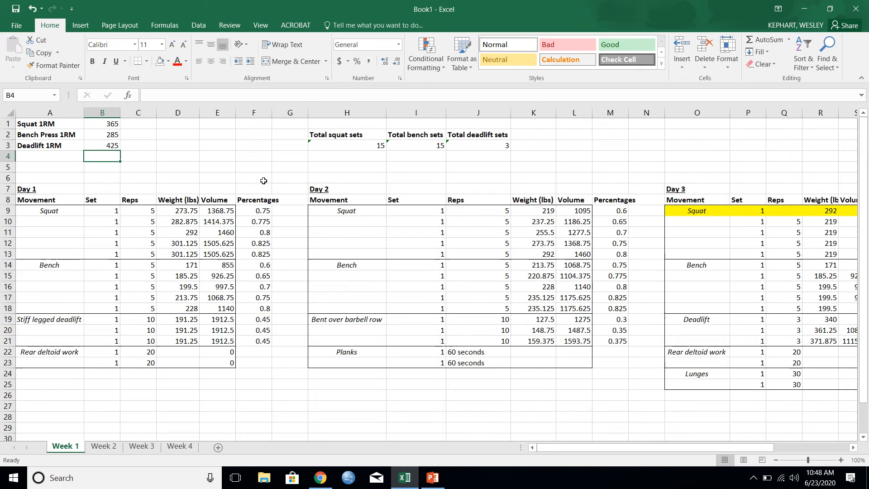
pyautogui.moveTo(505, 276)
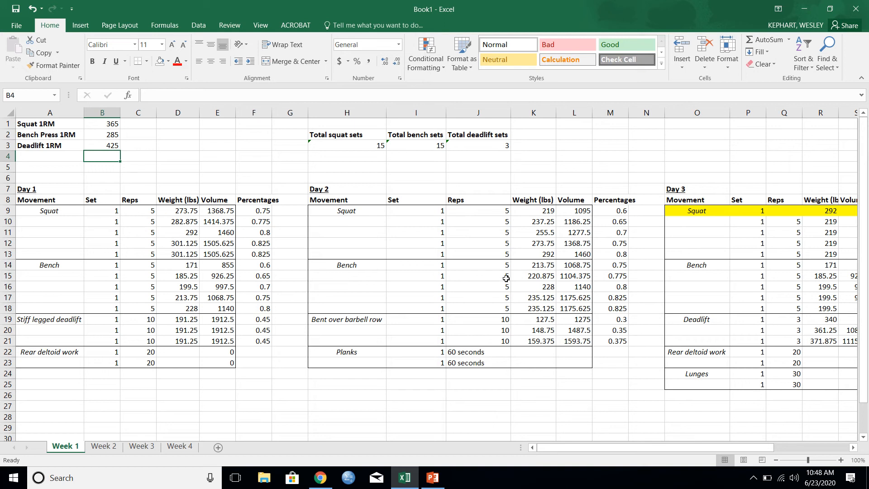
pyautogui.moveTo(281, 224)
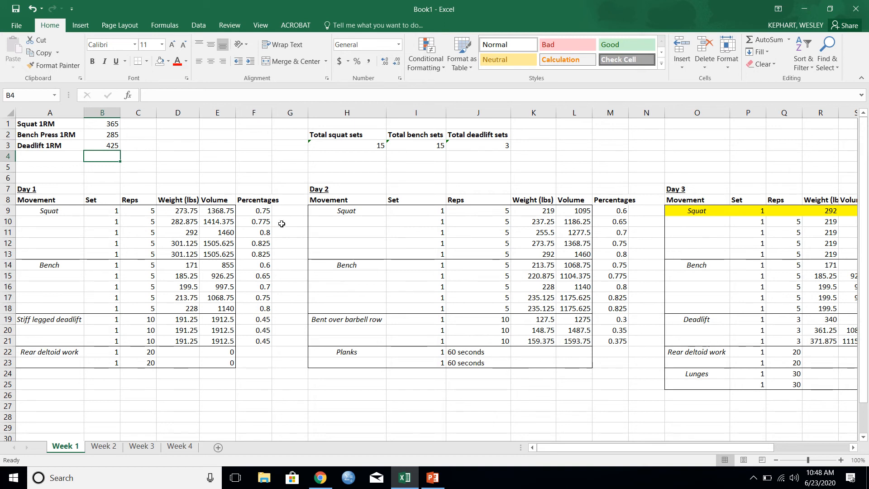
pyautogui.moveTo(51, 195)
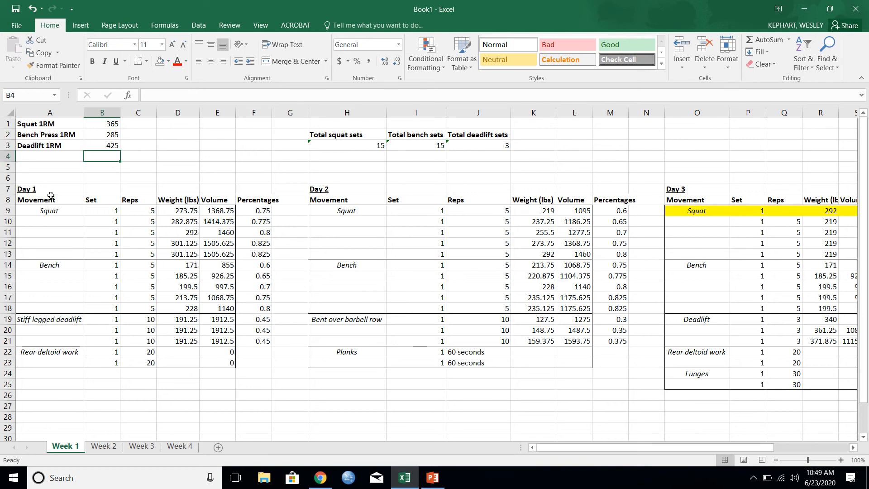
pyautogui.moveTo(83, 208)
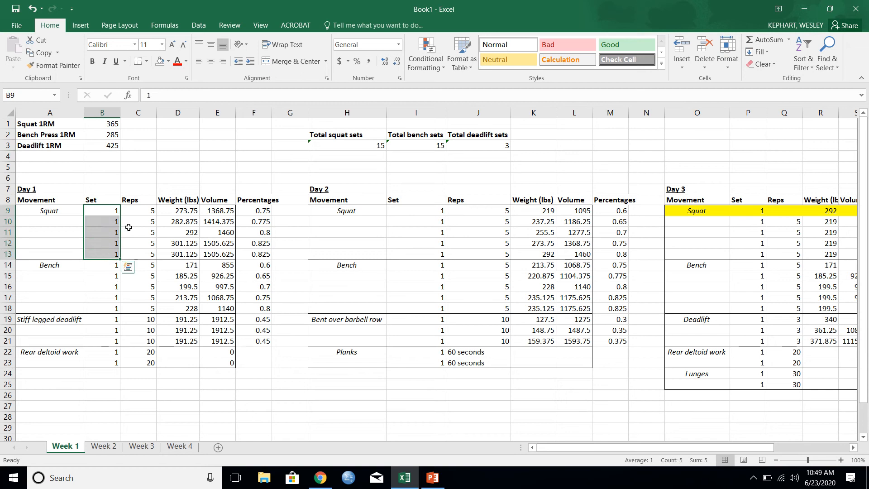
pyautogui.click(138, 210)
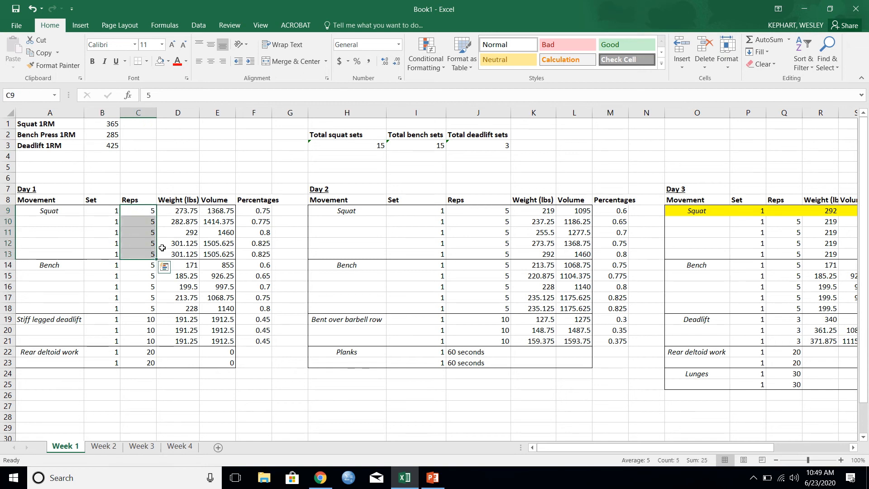
pyautogui.moveTo(406, 221)
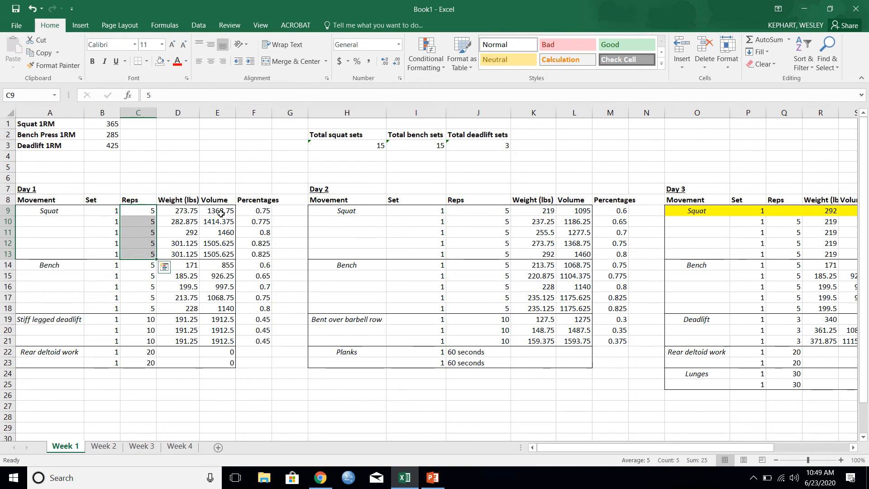
pyautogui.click(177, 167)
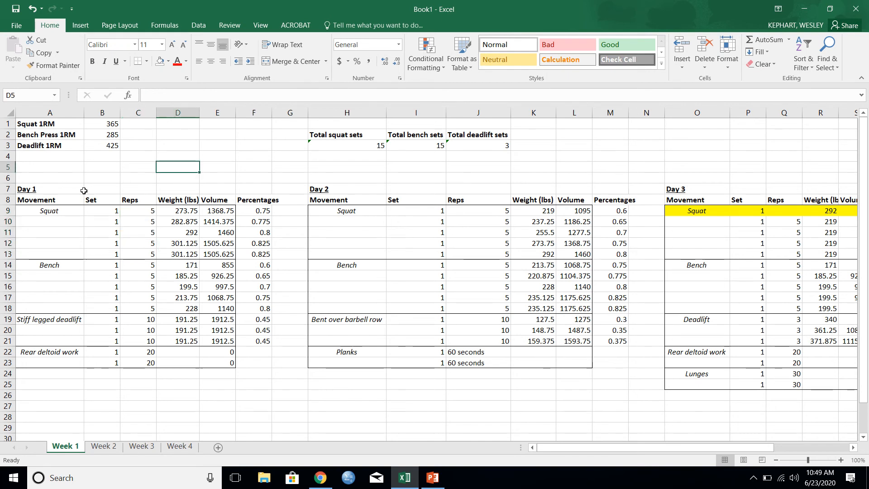
pyautogui.click(254, 210)
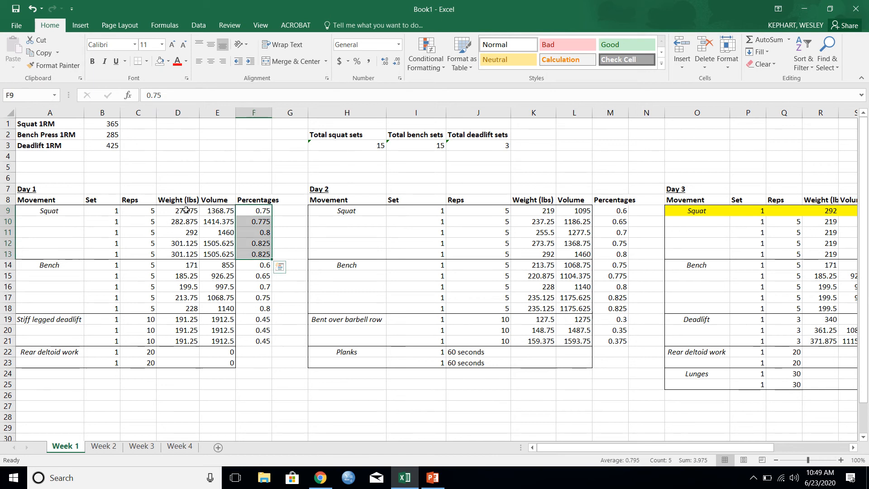
pyautogui.click(177, 210)
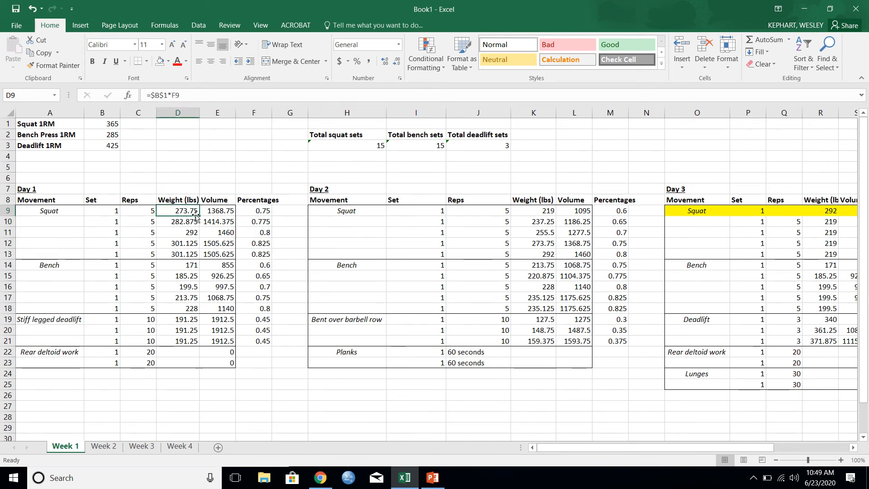
pyautogui.click(177, 221)
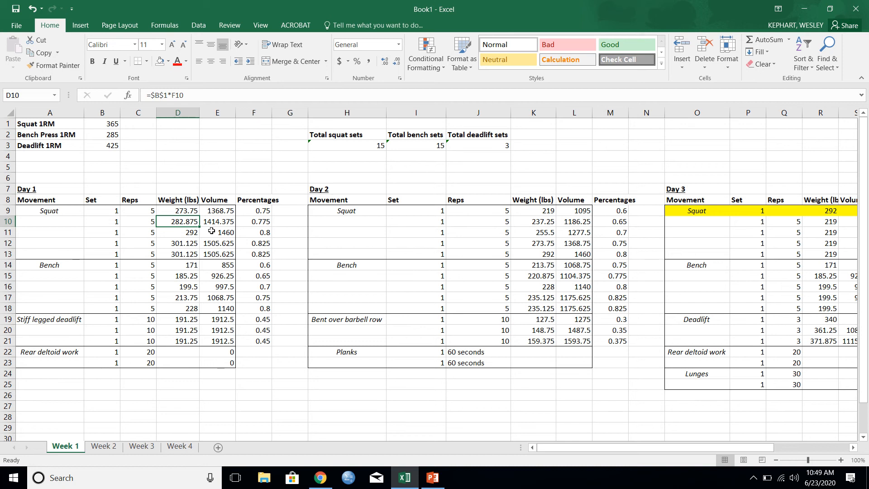
pyautogui.click(177, 232)
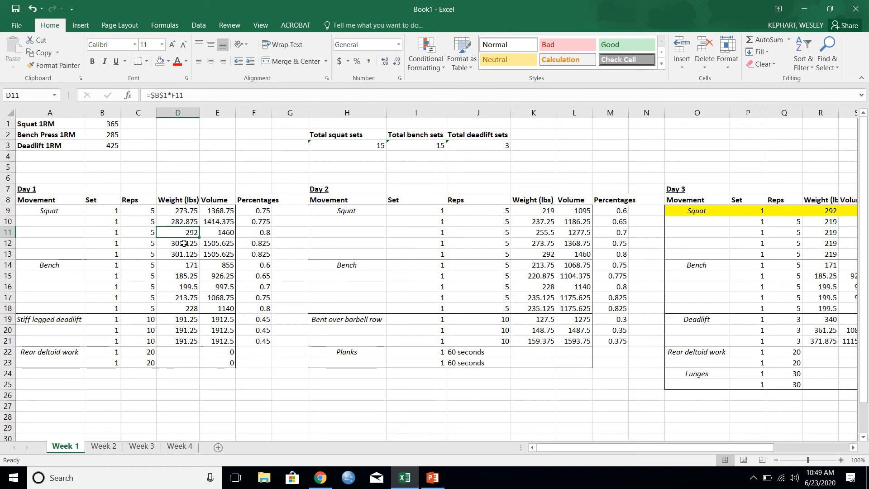
pyautogui.click(177, 254)
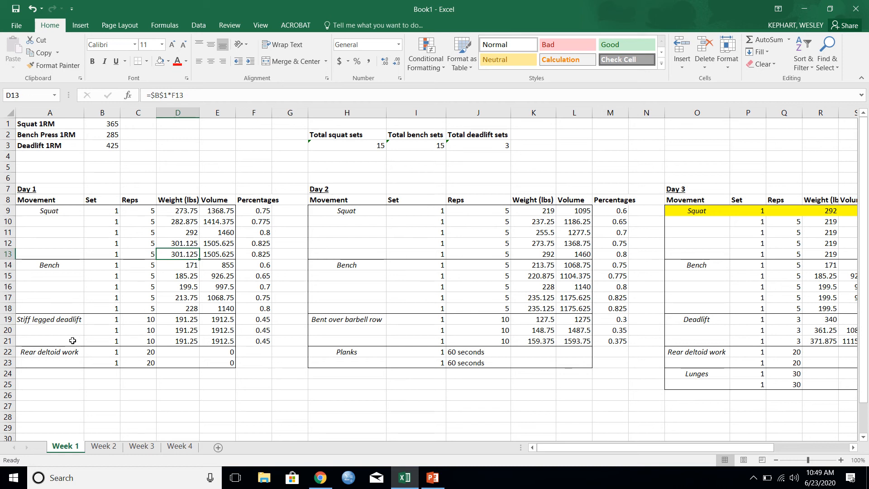
pyautogui.moveTo(263, 286)
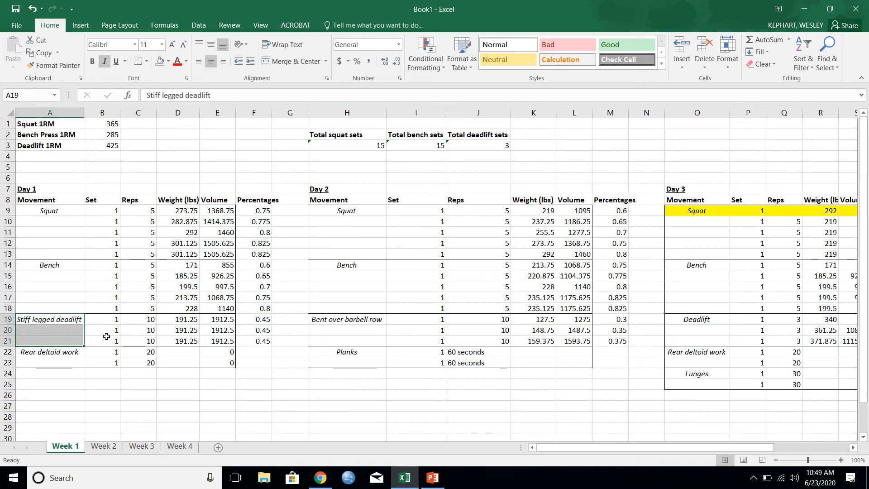
pyautogui.moveTo(264, 314)
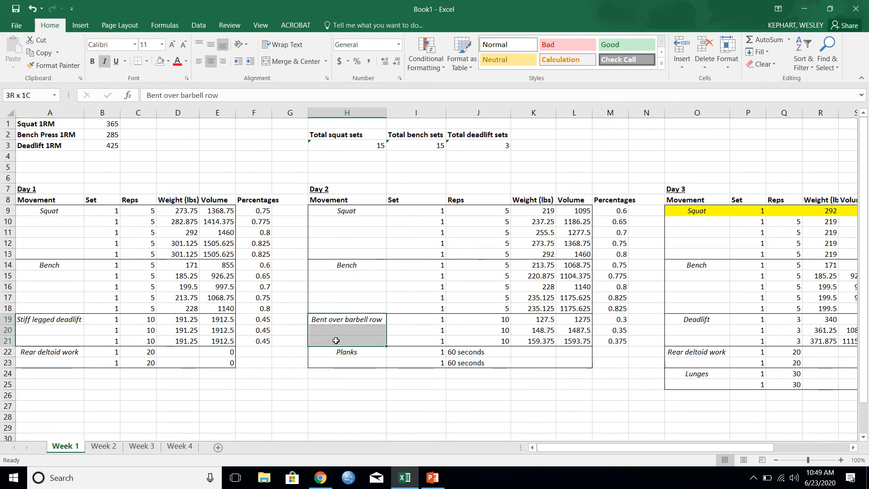
pyautogui.click(347, 361)
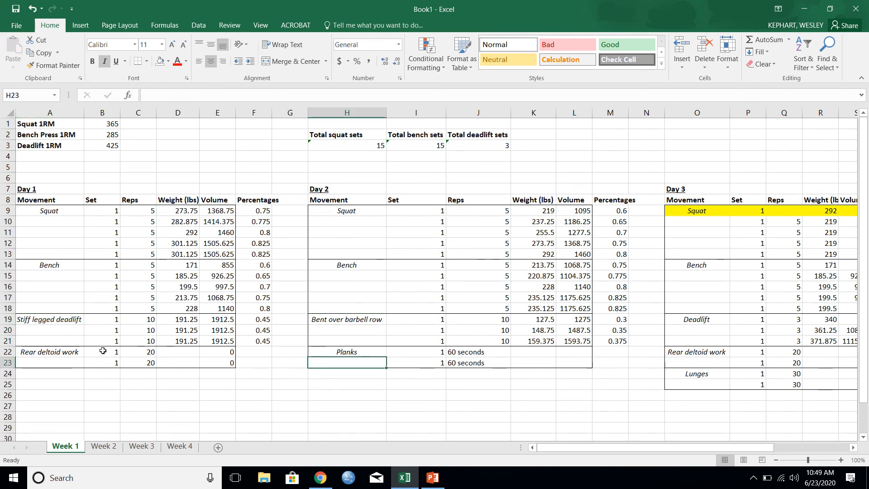
pyautogui.click(49, 351)
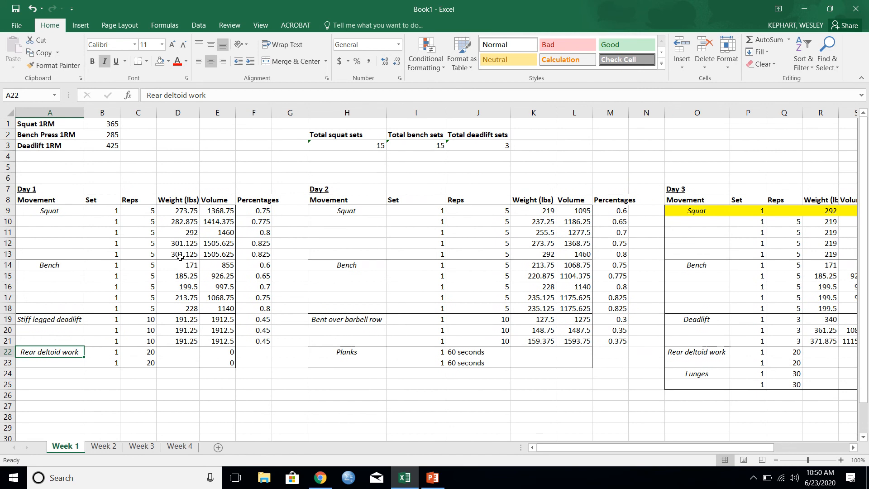
pyautogui.moveTo(460, 247)
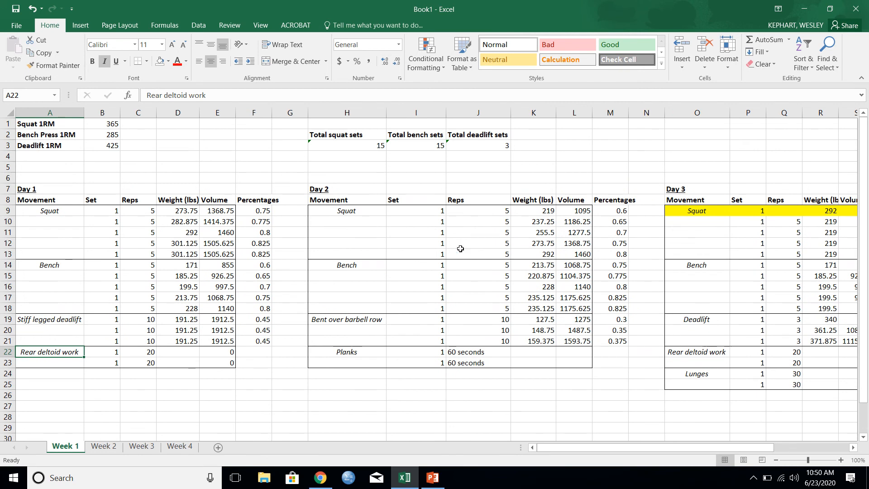
# Step: Scroll right to bring the Day 3 table into view on Week 1
pyautogui.hscroll(3)
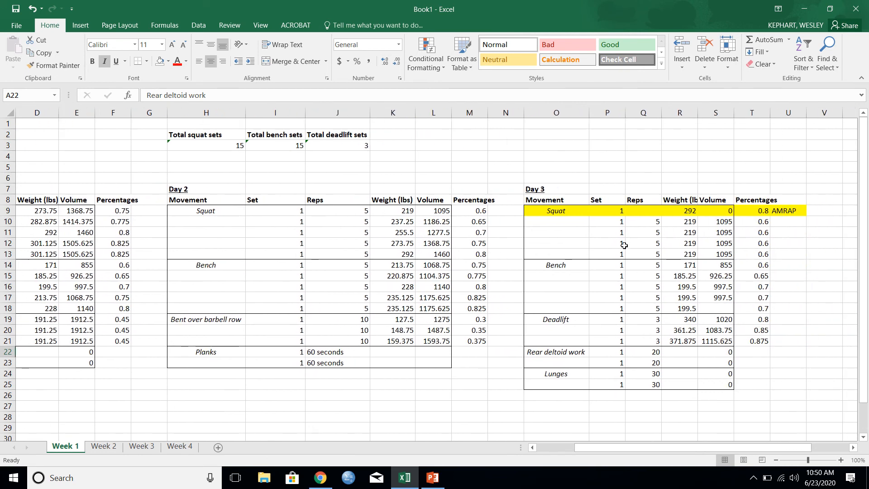
pyautogui.moveTo(558, 173)
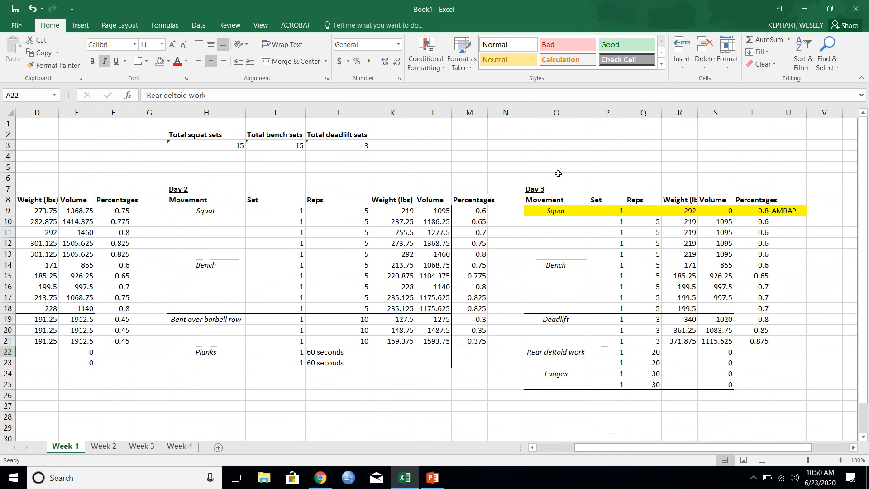
pyautogui.moveTo(644, 231)
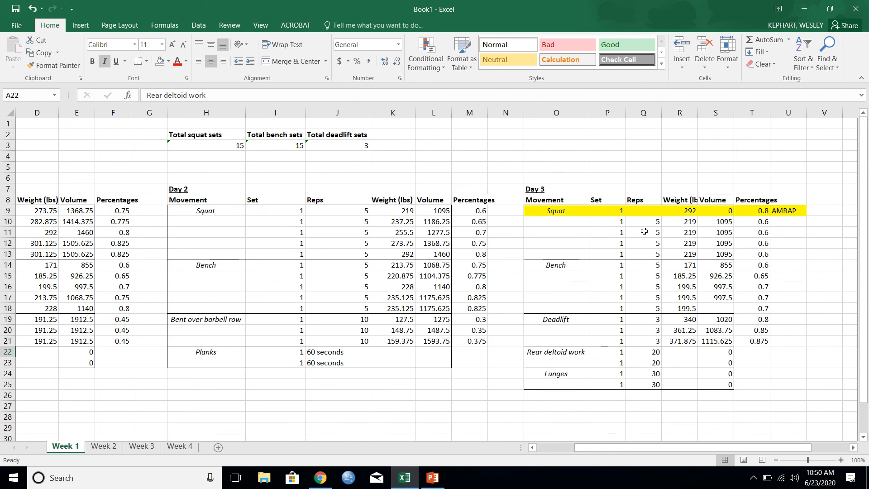
pyautogui.moveTo(667, 224)
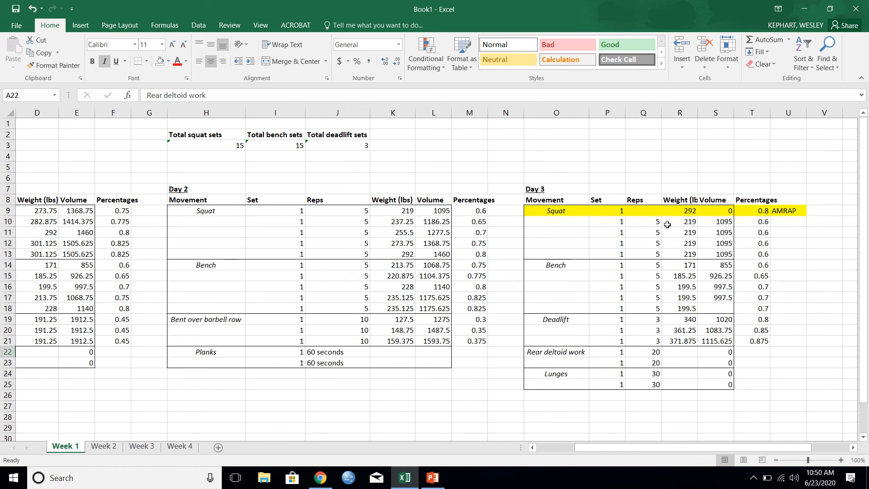
pyautogui.moveTo(699, 226)
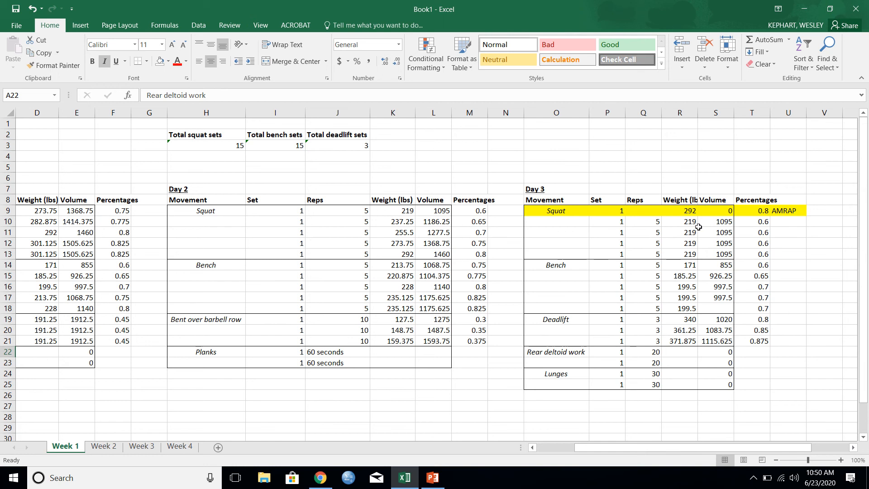
pyautogui.moveTo(786, 219)
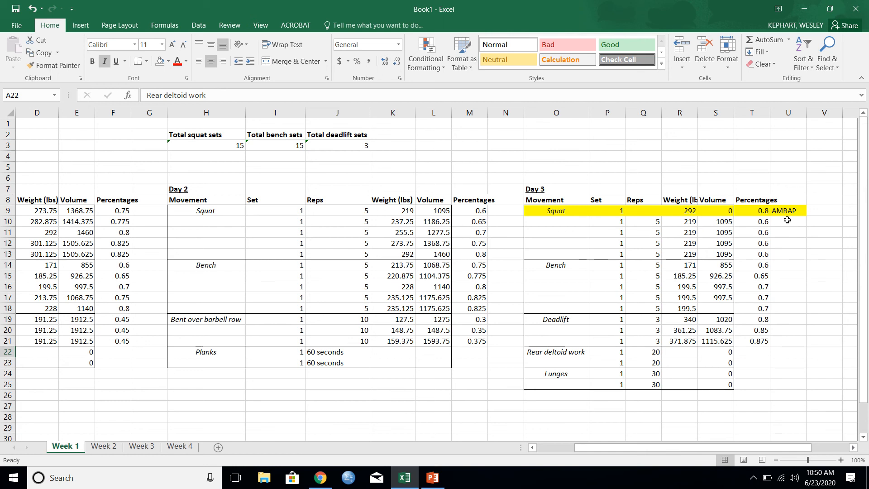
pyautogui.moveTo(805, 222)
pyautogui.write('10')
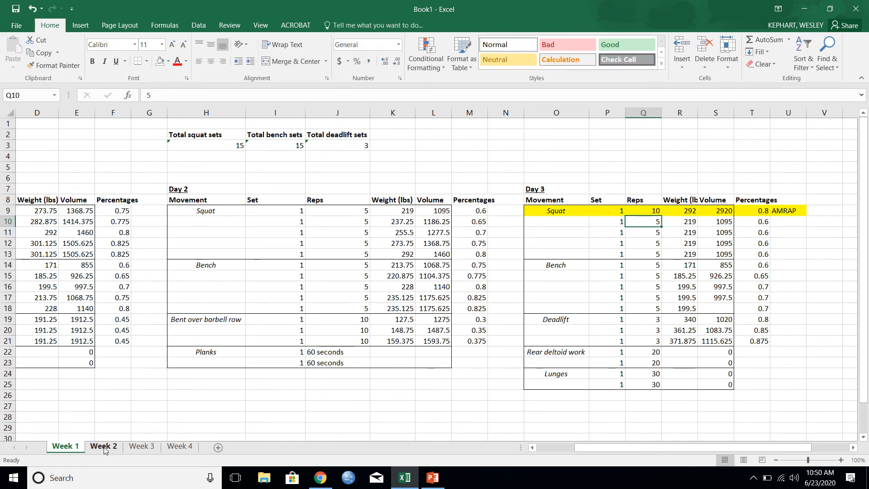
# Step: Verify Week 2's squat 1RM links to Week 1, then log 9 AMRAP reps for the Day 3 bench set (volume 2052)
pyautogui.click(103, 446)
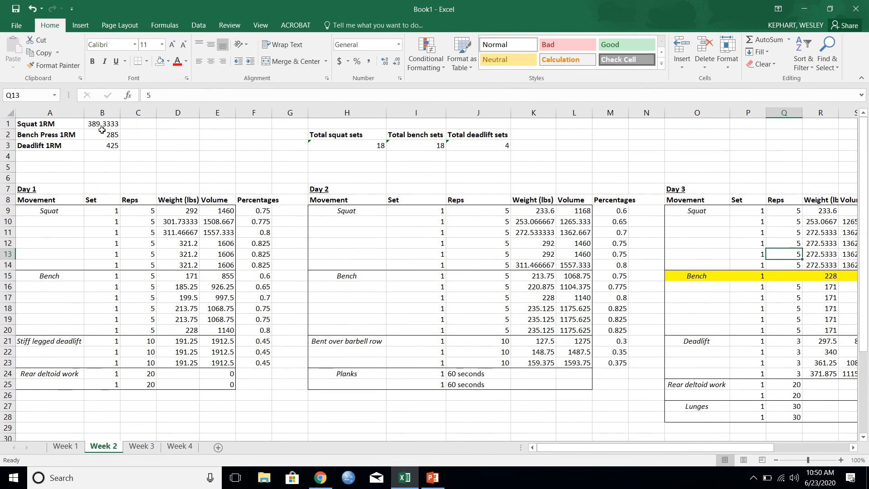
pyautogui.click(103, 124)
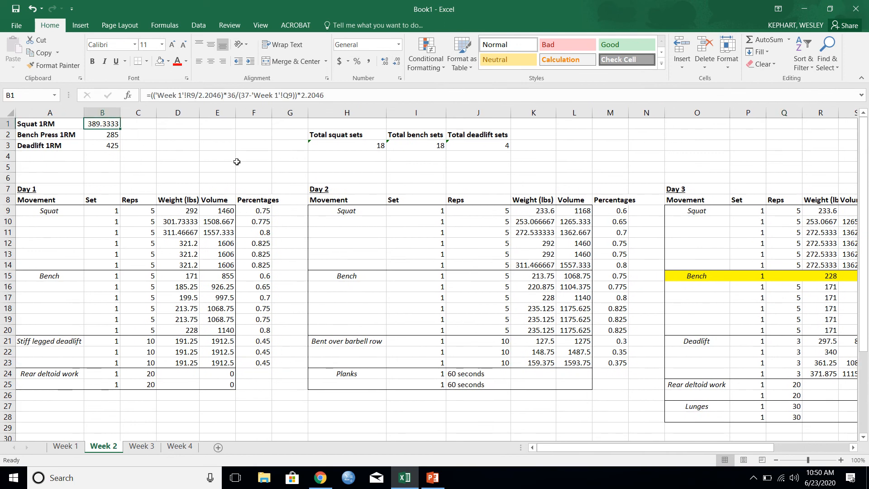
pyautogui.moveTo(84, 257)
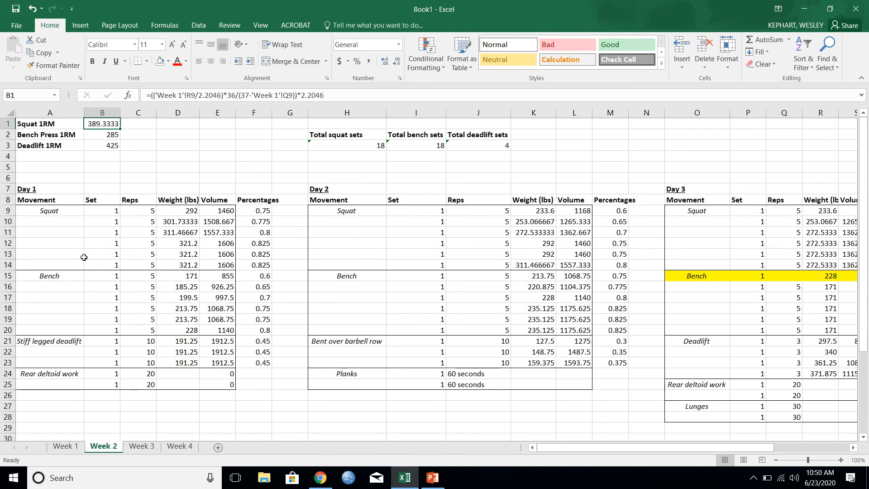
pyautogui.moveTo(182, 287)
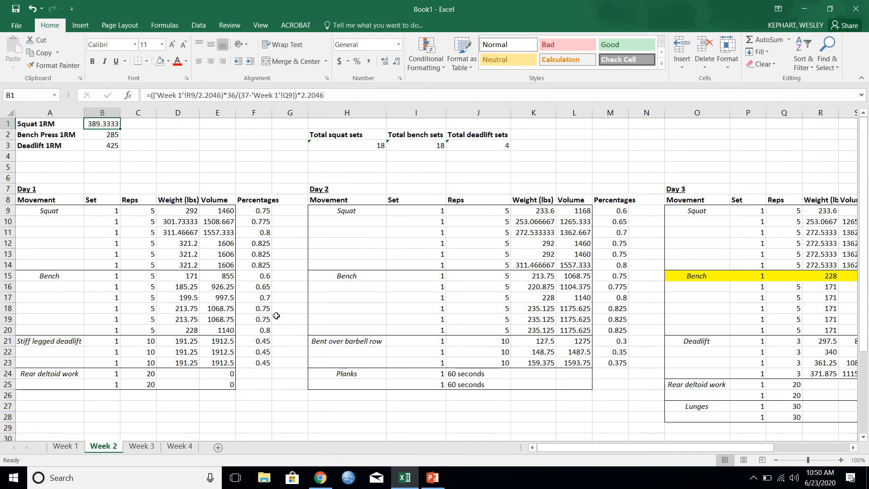
pyautogui.hscroll(3)
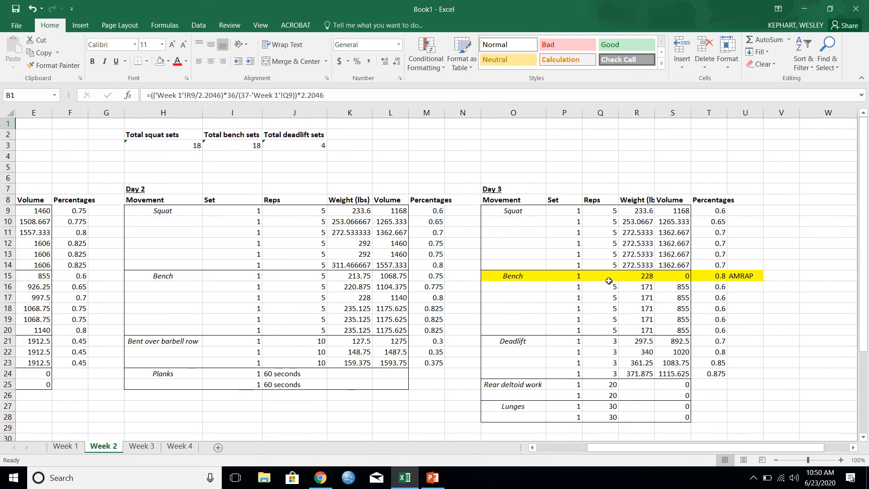
pyautogui.click(600, 276)
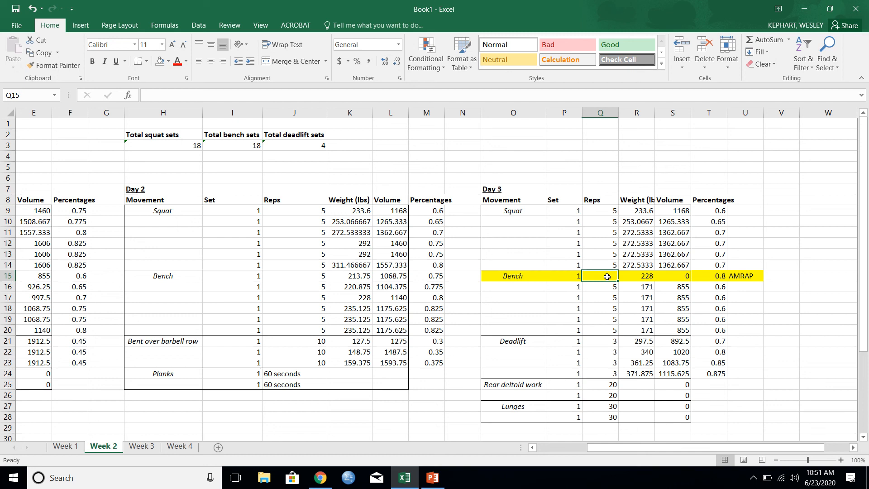
pyautogui.click(636, 276)
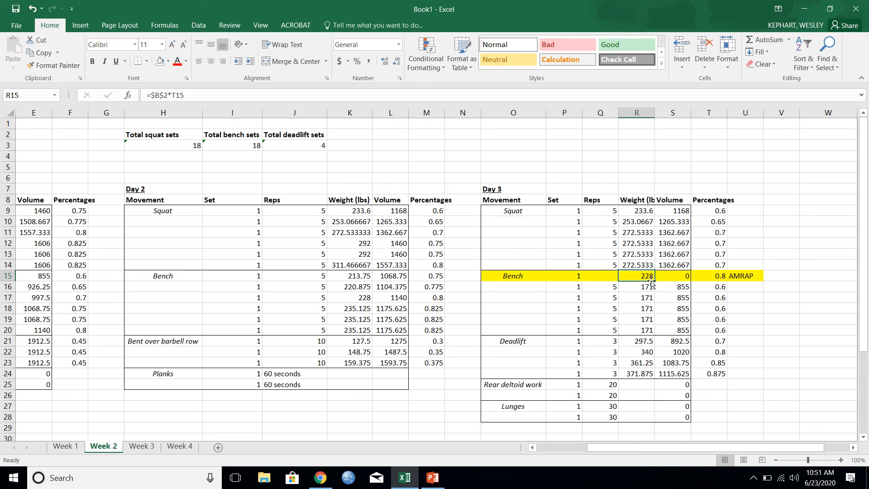
pyautogui.click(707, 275)
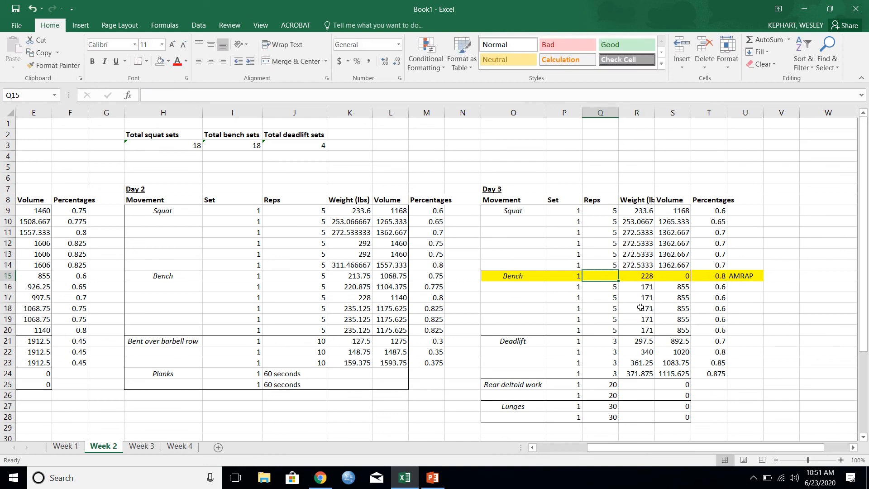
pyautogui.write('9')
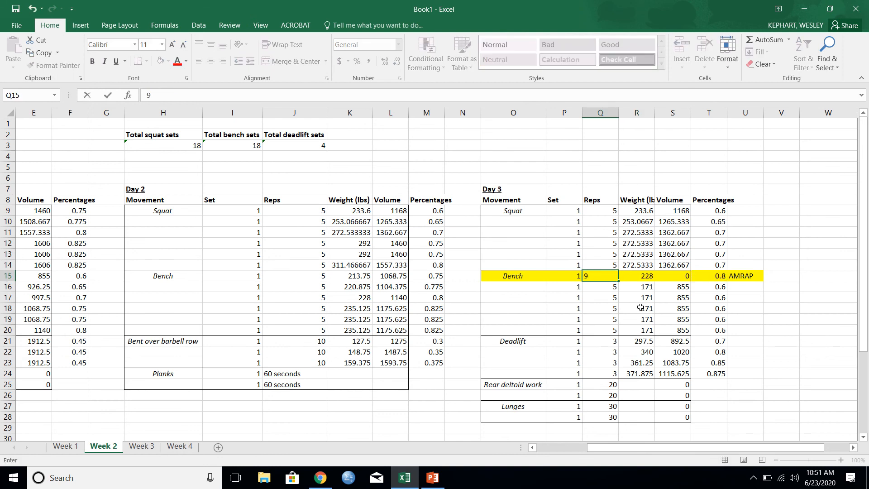
pyautogui.press('Return')
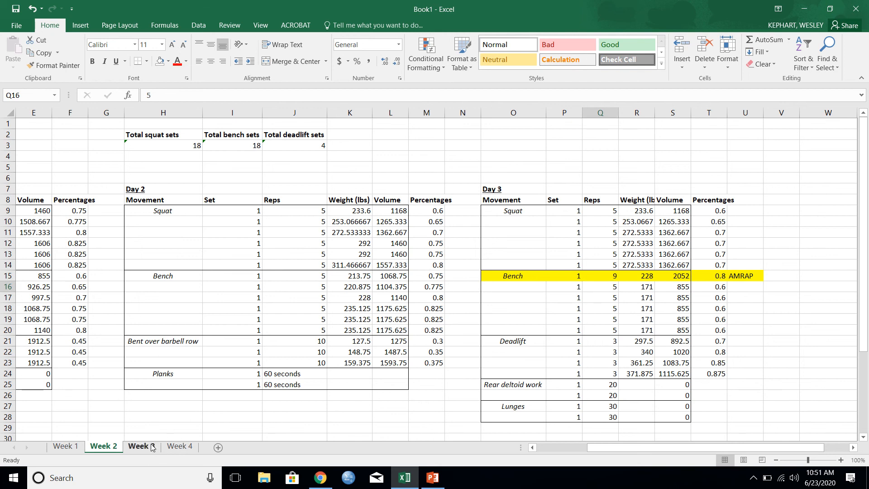
# Step: On Week 3, log 8 AMRAP reps for the first Day 3 deadlift set, giving volume 2720
pyautogui.click(141, 445)
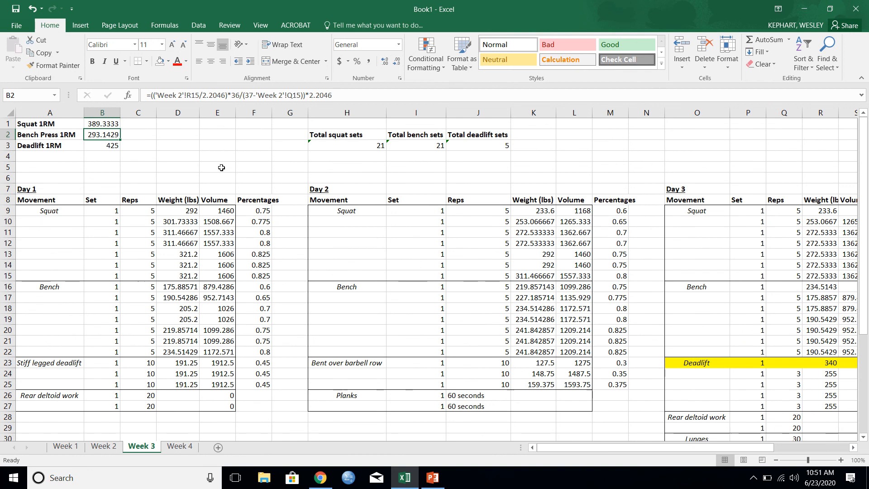
pyautogui.moveTo(183, 317)
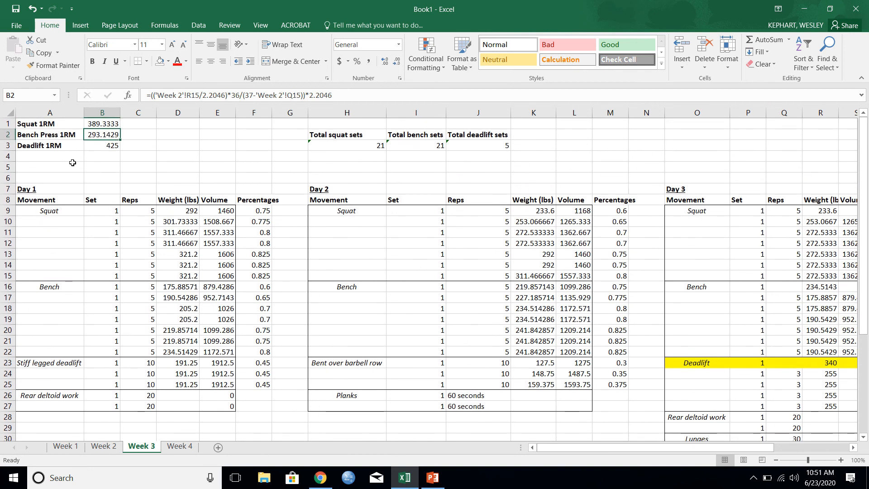
pyautogui.moveTo(656, 373)
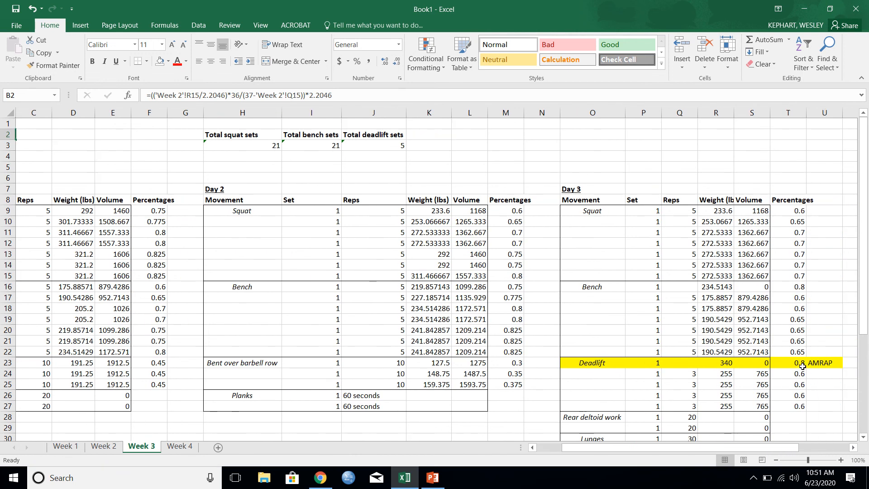
pyautogui.click(679, 362)
pyautogui.write('8')
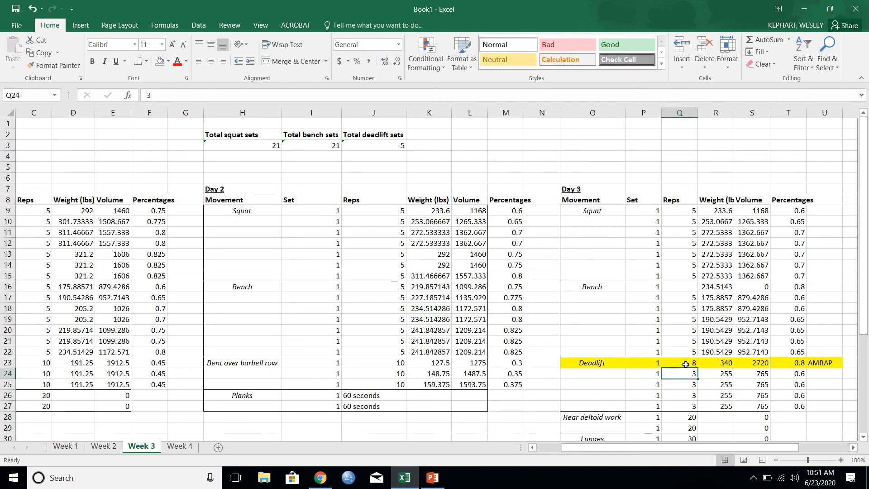
pyautogui.moveTo(394, 409)
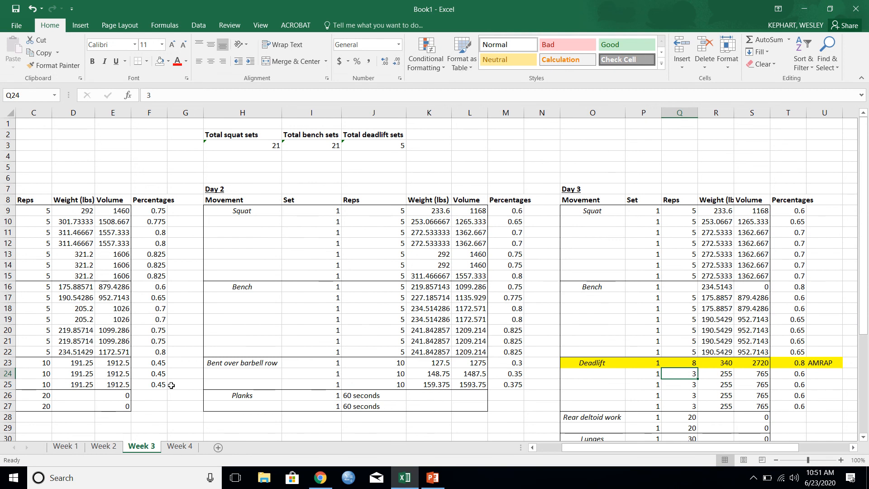
pyautogui.hscroll(-3)
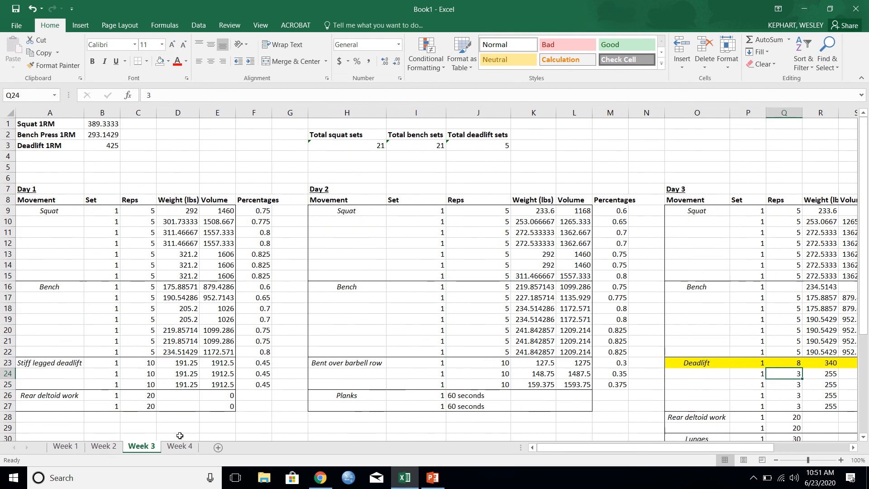
# Step: Confirm Week 4's deadlift 1RM of 422.069 in B3 is derived from Week 3's AMRAP deadlift set
pyautogui.click(179, 446)
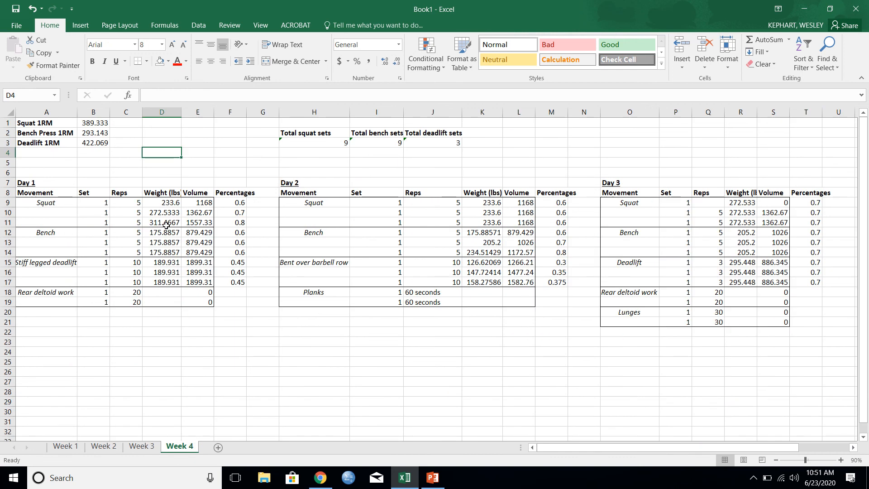
pyautogui.click(93, 142)
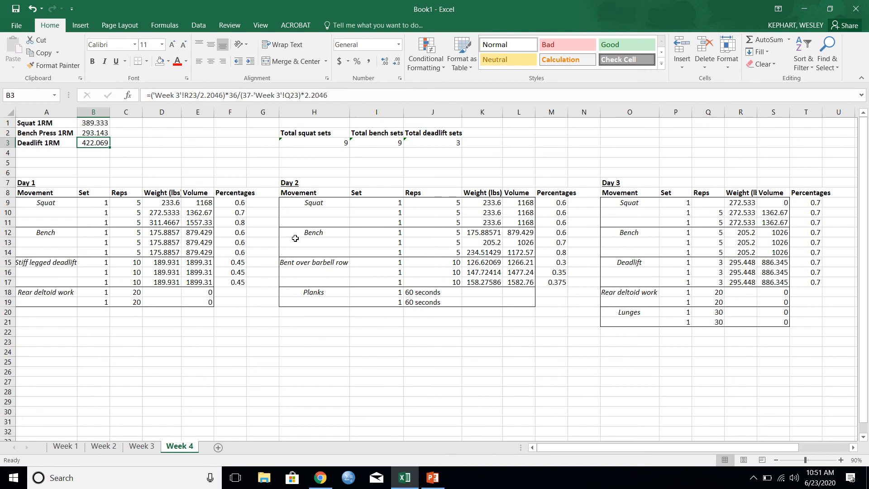
pyautogui.moveTo(204, 413)
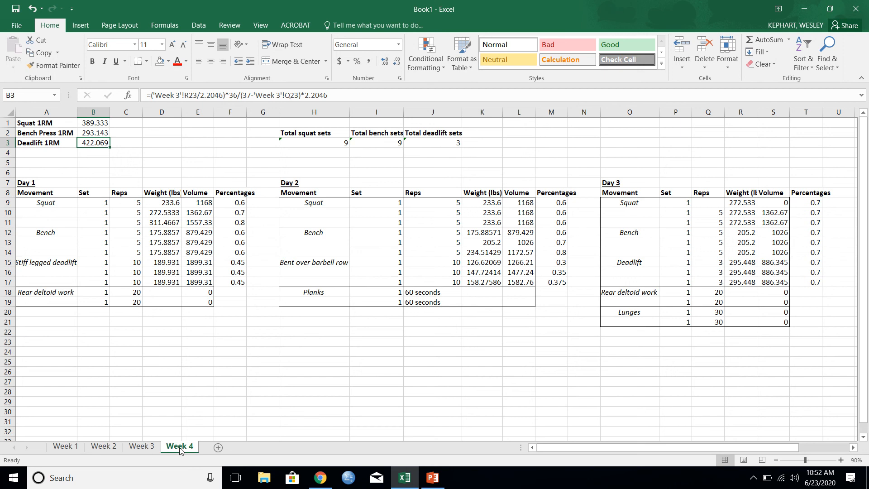
pyautogui.moveTo(60, 454)
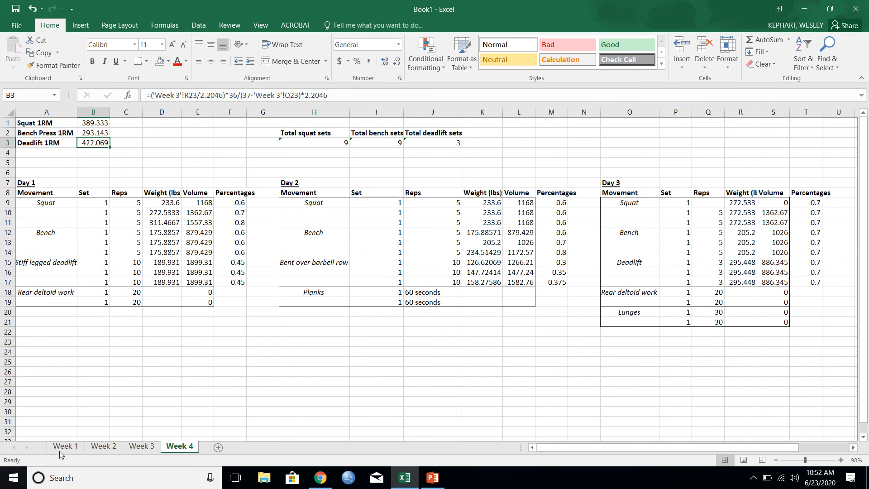
# Step: Switch back to Week 1 showing the 365/285/425 1RMs and the 10-rep Day 3 squat AMRAP
pyautogui.click(65, 446)
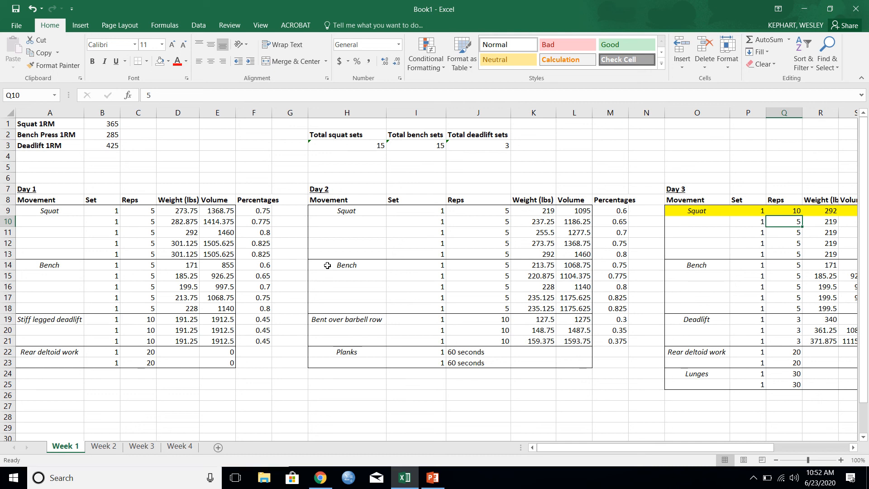
pyautogui.moveTo(480, 276)
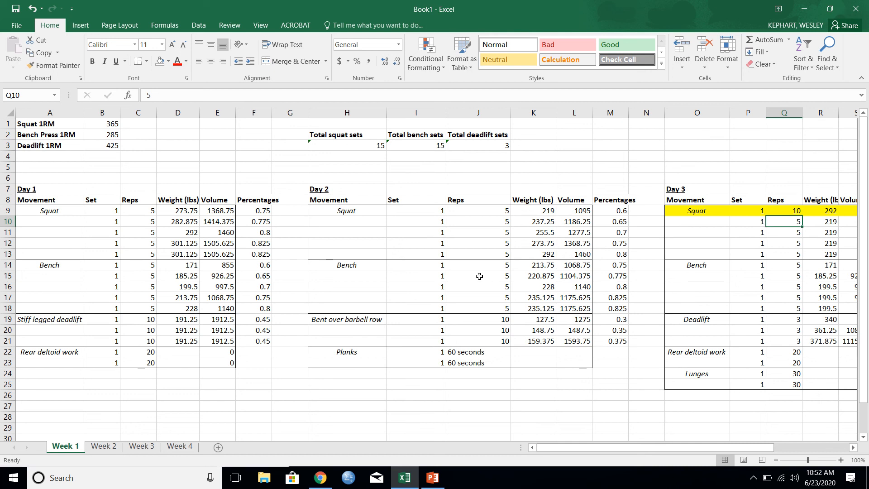
pyautogui.moveTo(379, 283)
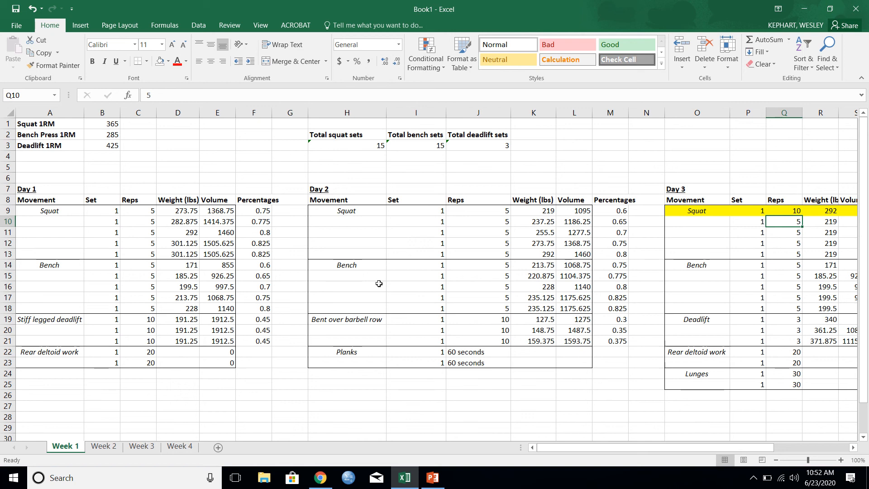
pyautogui.moveTo(590, 279)
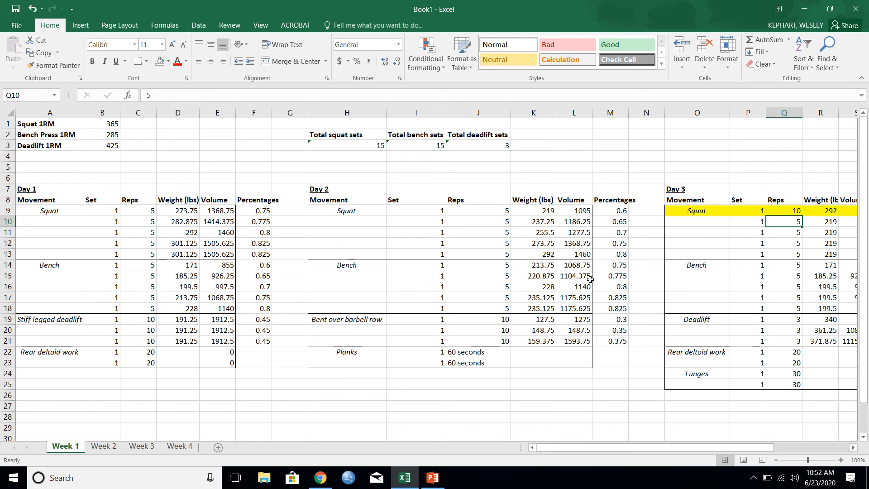
pyautogui.moveTo(376, 385)
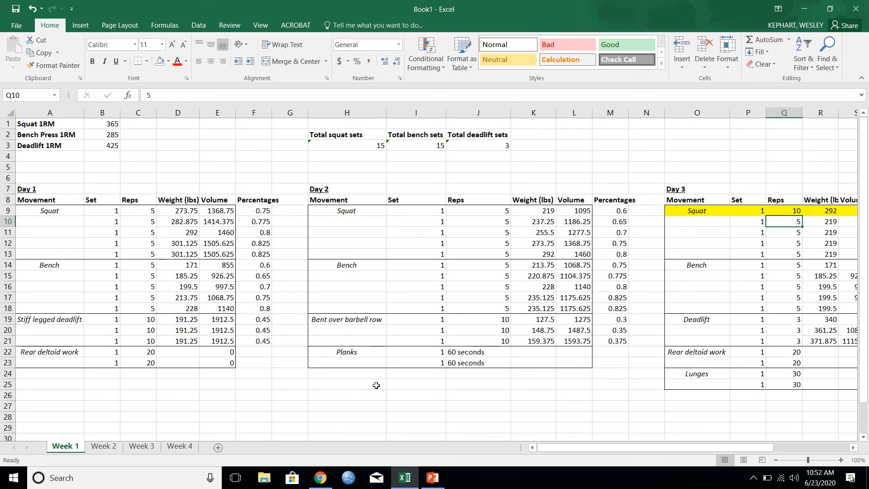
pyautogui.moveTo(467, 15)
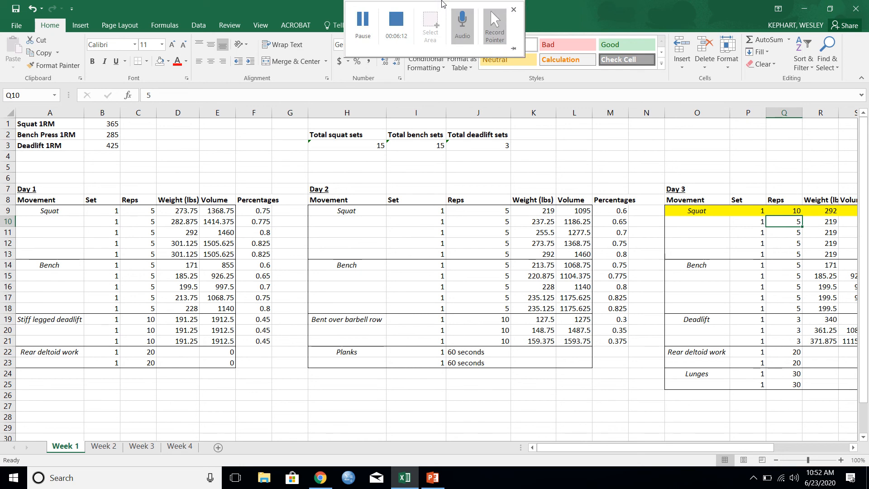
pyautogui.click(511, 9)
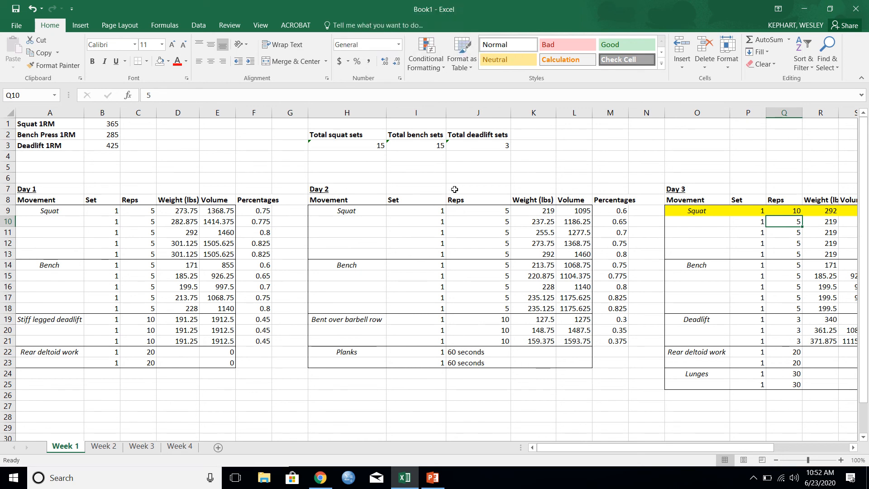
pyautogui.moveTo(370, 5)
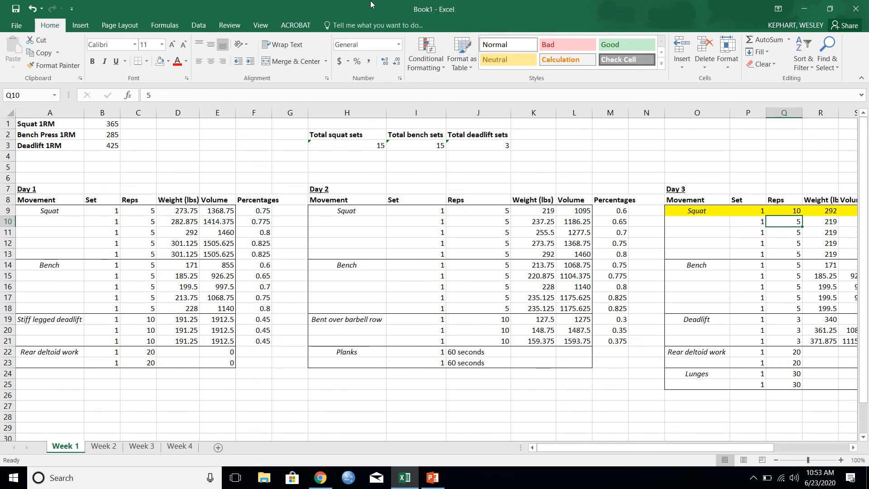